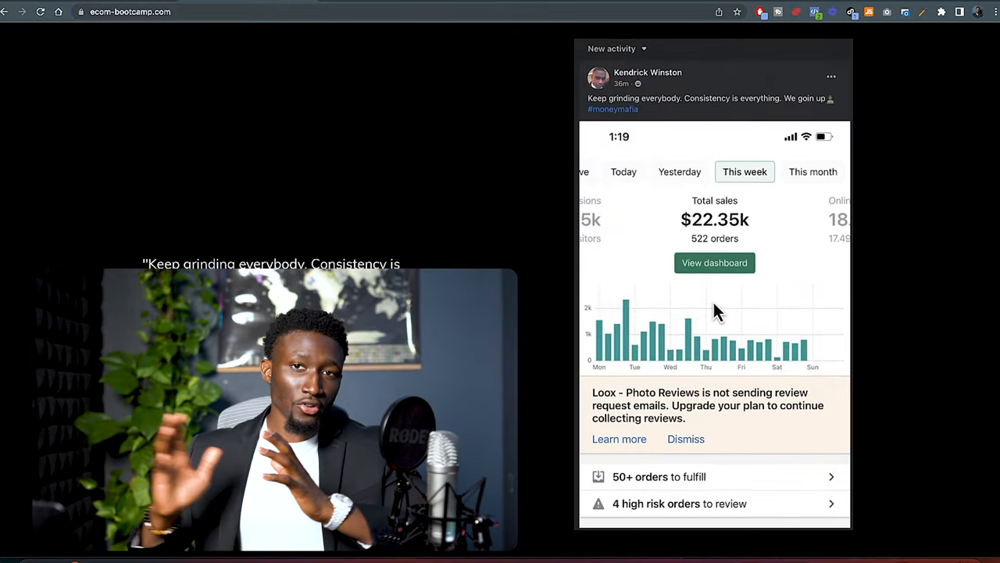
mouse_move(708, 314)
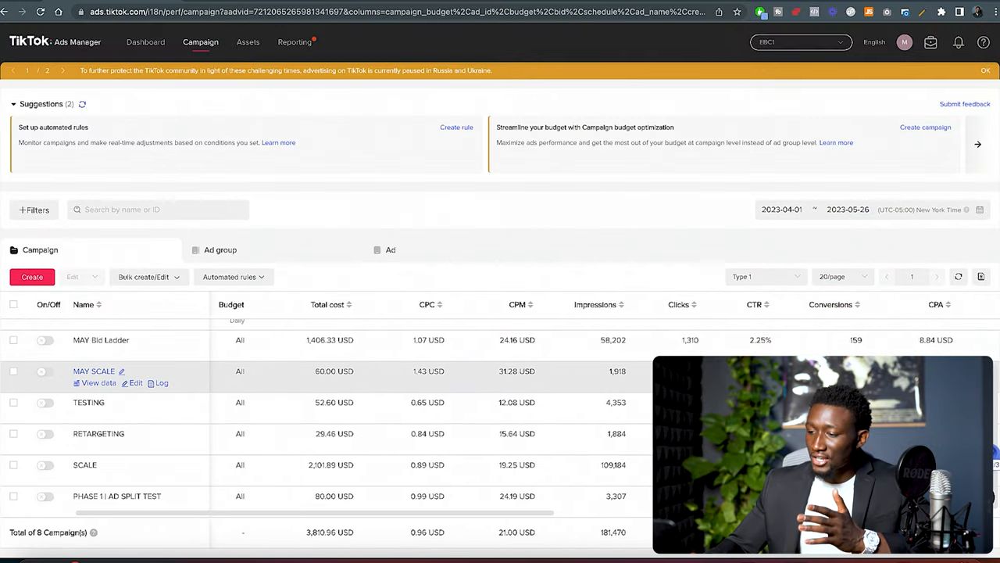
Step: Scroll the campaign list and highlight MAY Bid Ladder's 1,406.33 USD total cost
scroll("right", 3)
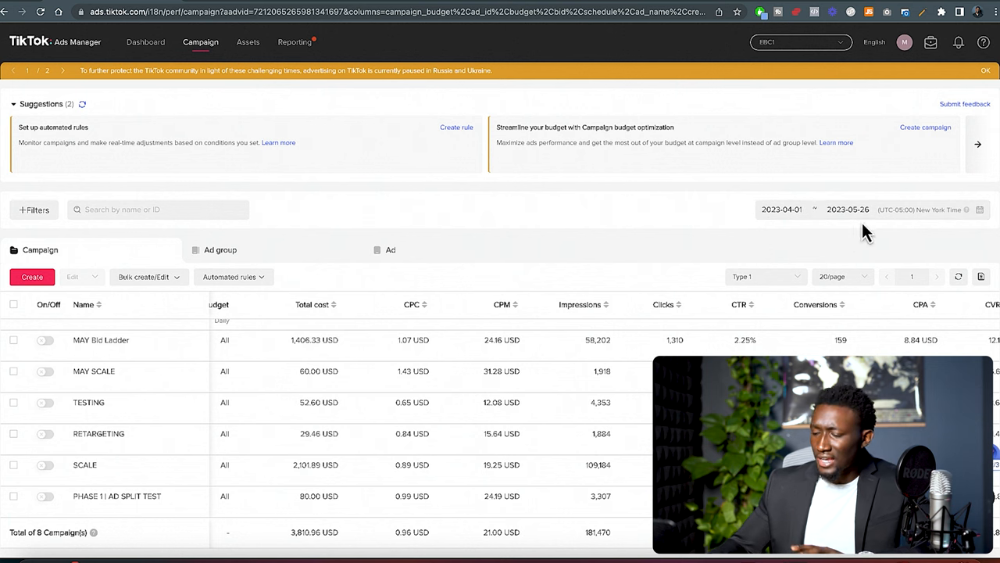
mouse_move(858, 268)
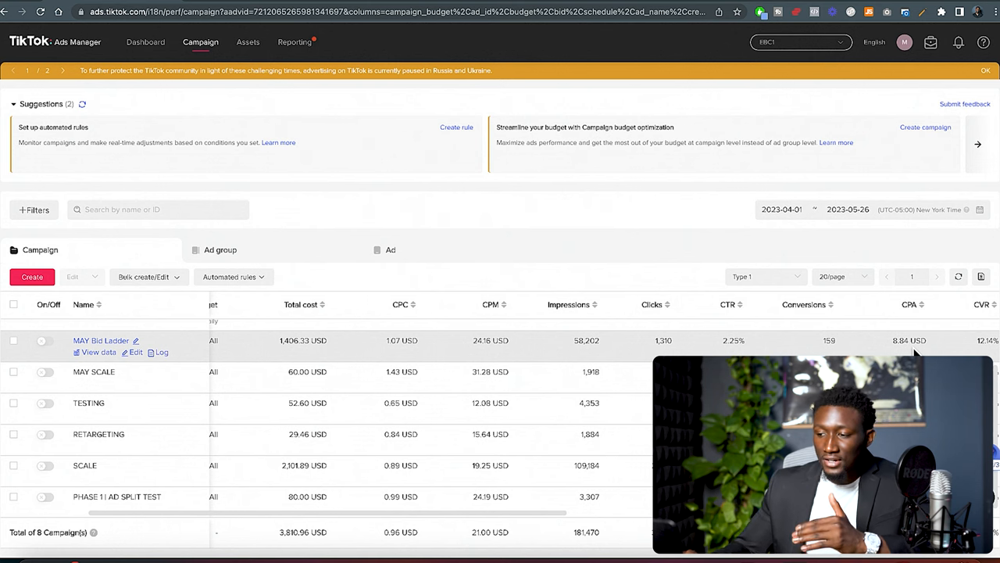
mouse_move(281, 354)
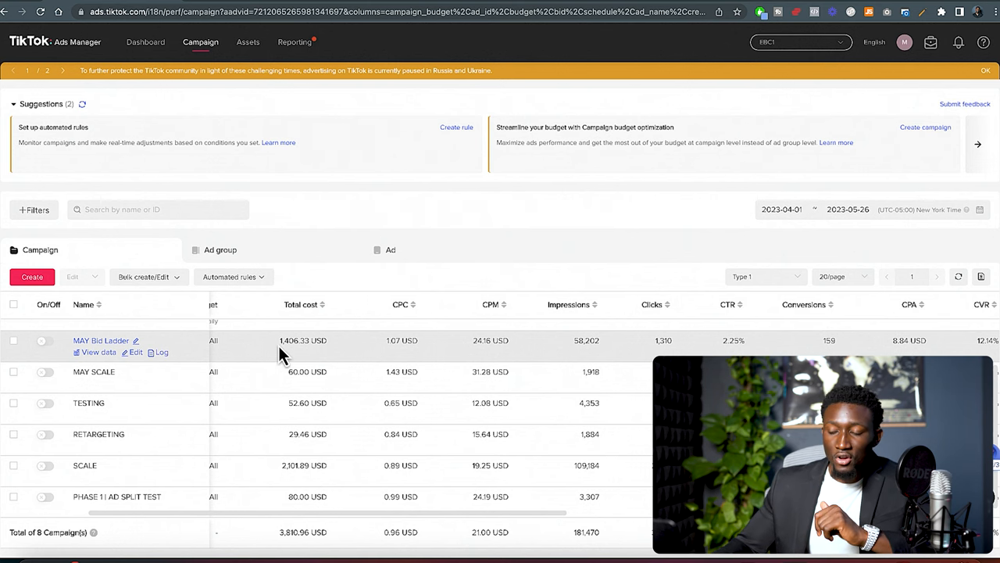
double_click(303, 340)
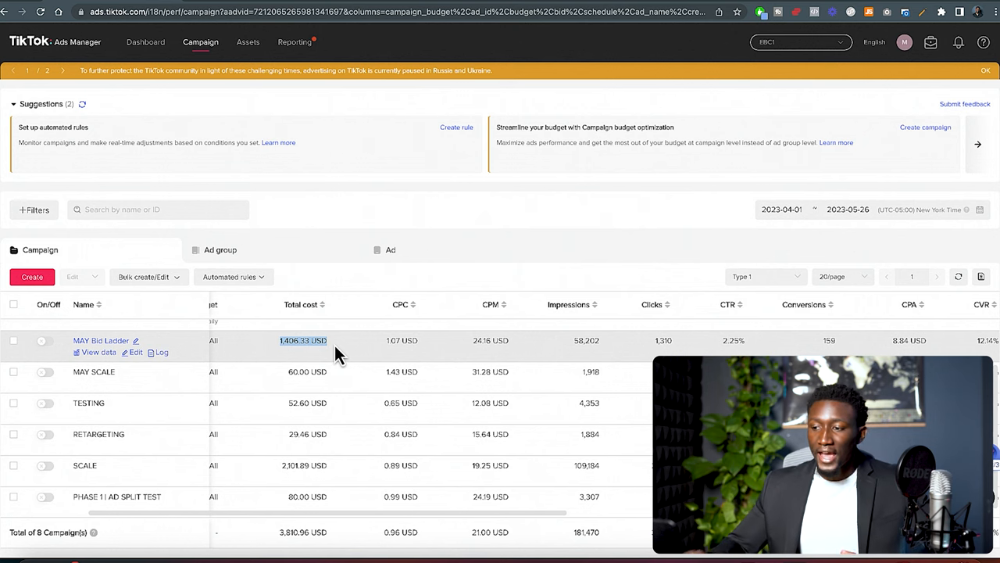
mouse_move(196, 324)
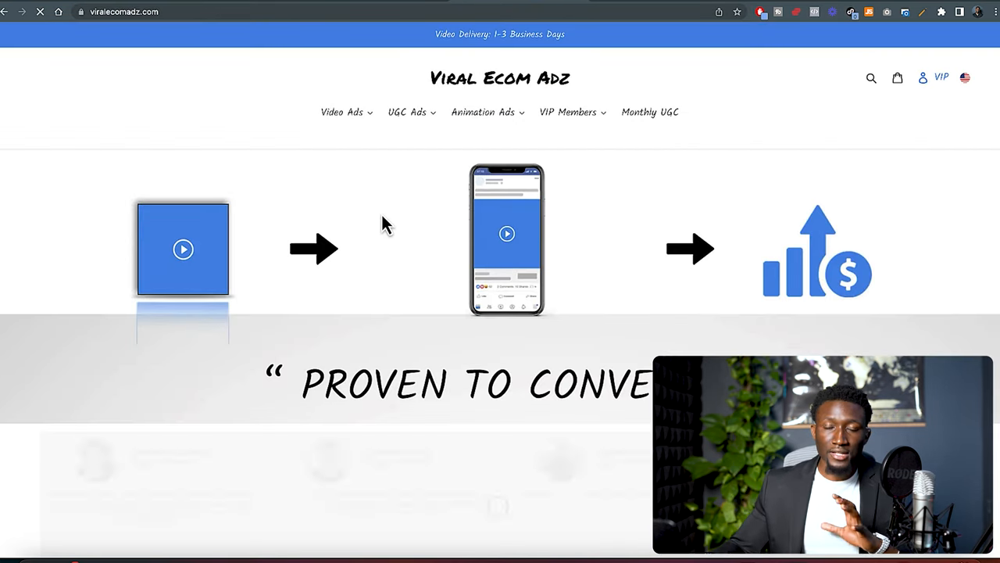
Step: Scroll down through the Viral Ecom Adz homepage of video, UGC and animation ads
scroll("down", 3)
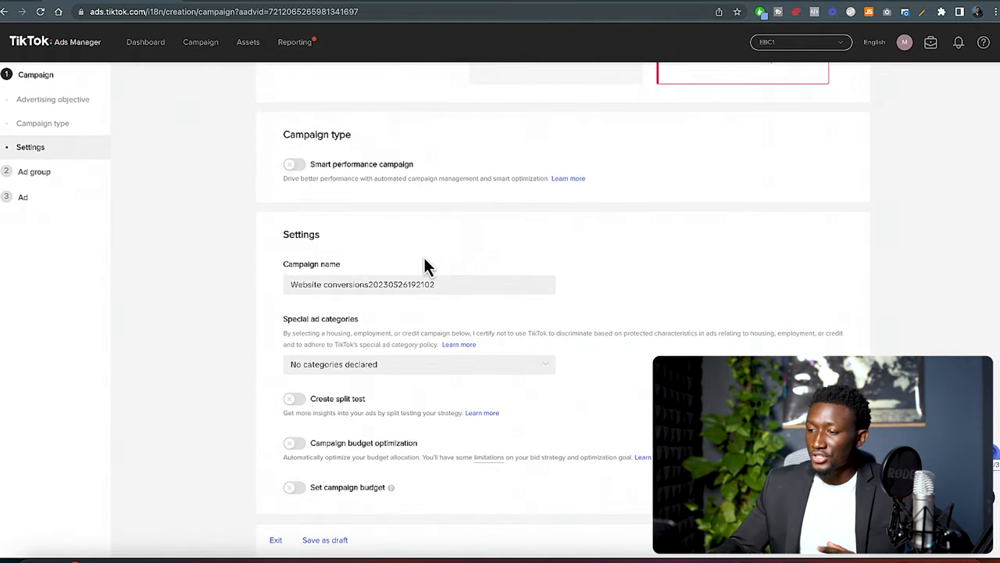
Step: Replace the default dated campaign name with 'Phase 1'
left_click(419, 284)
type("Phase")
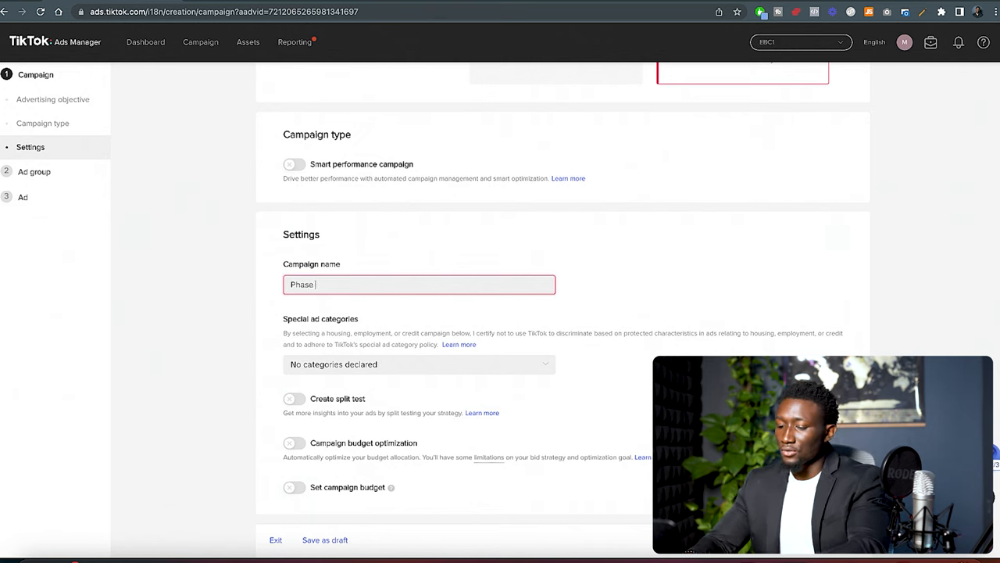
type("1")
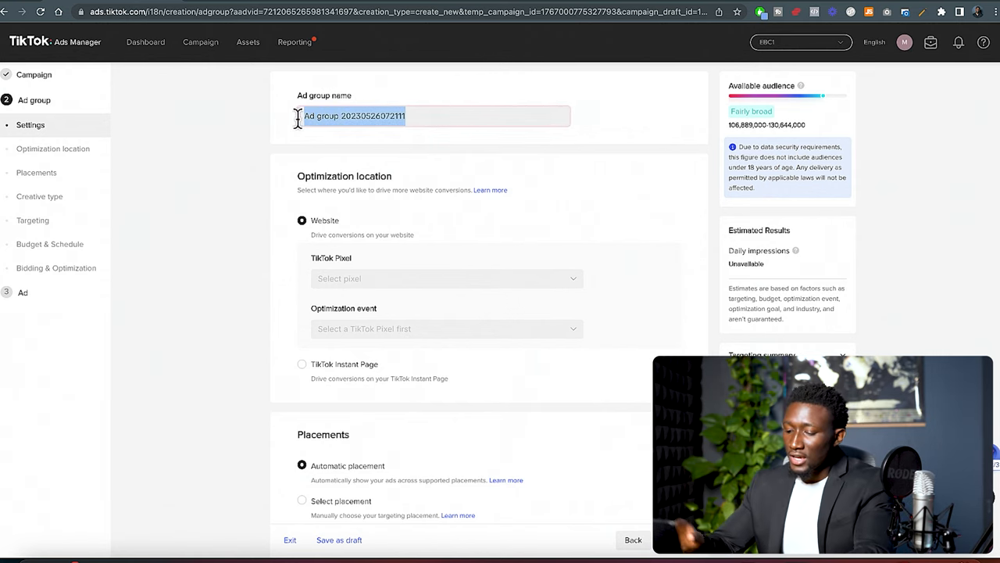
Step: Name the ad group 'Audience' and choose EBC Pixel for website conversions
type("Audience")
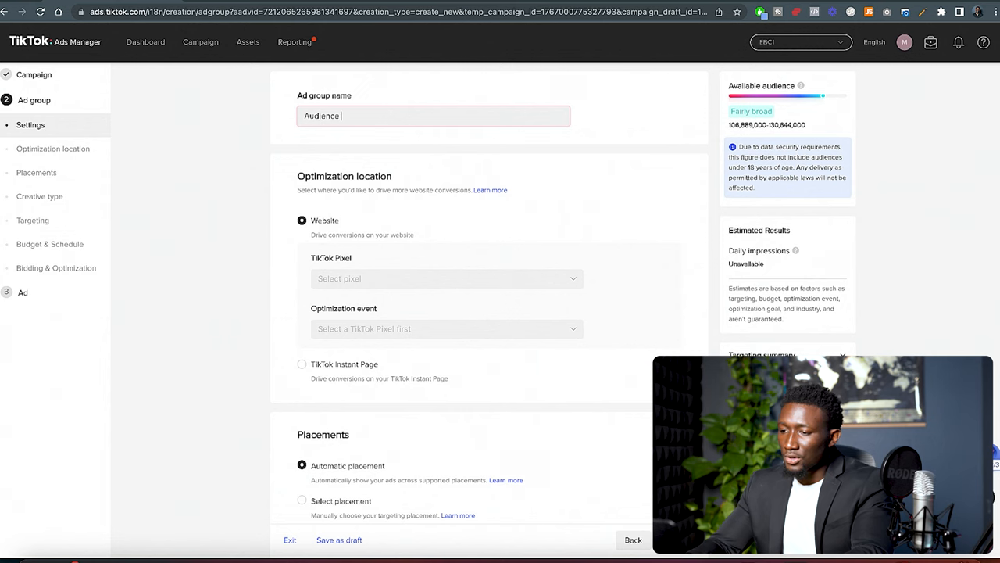
scroll("down", 3)
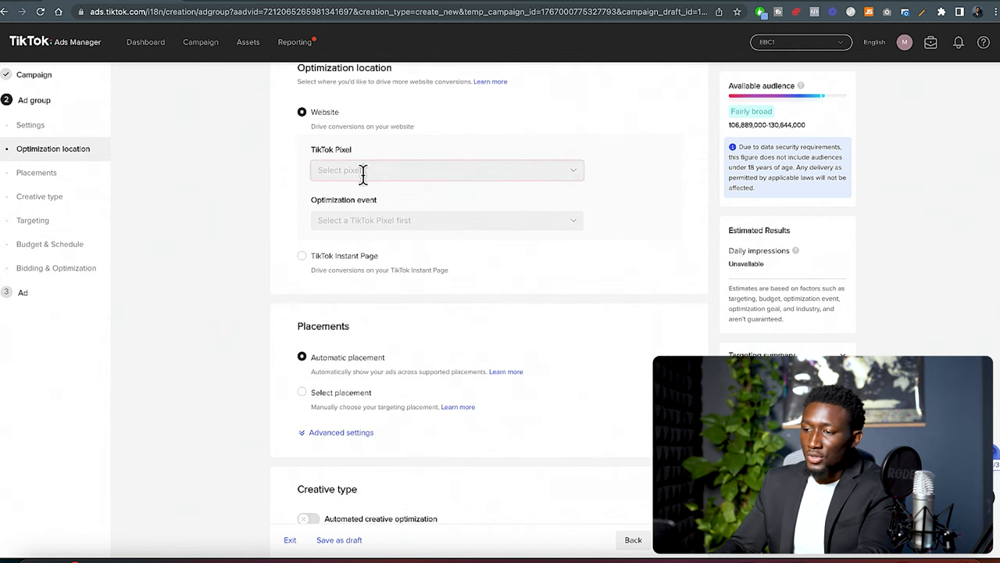
left_click(446, 170)
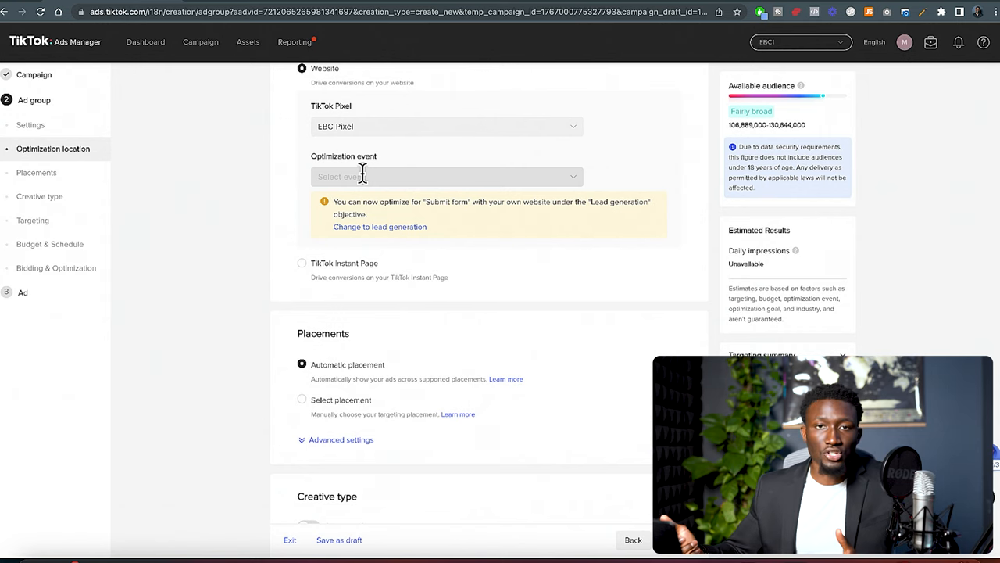
Step: Optimize for View Content and use manual placement with TikTok checked
left_click(445, 176)
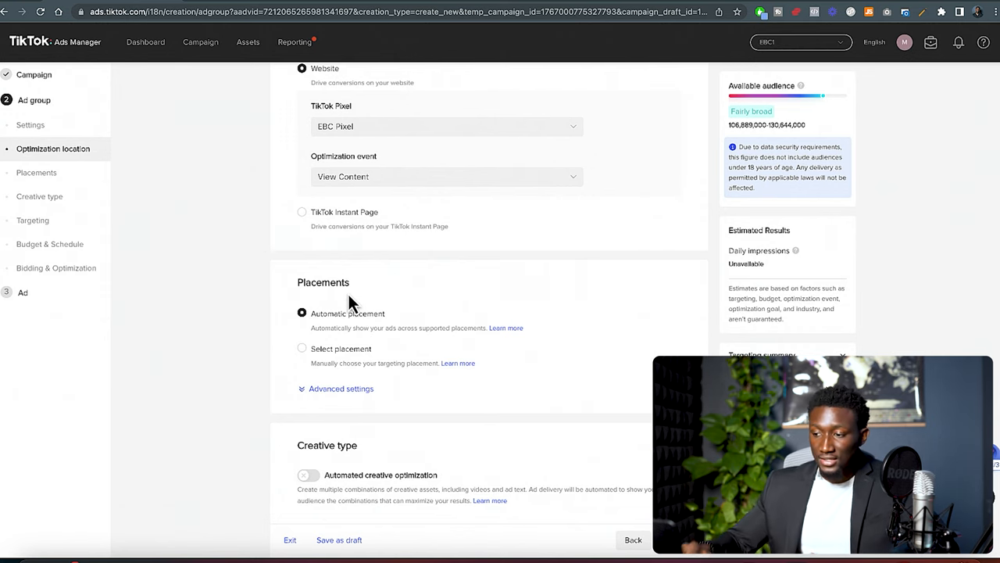
scroll("down", 3)
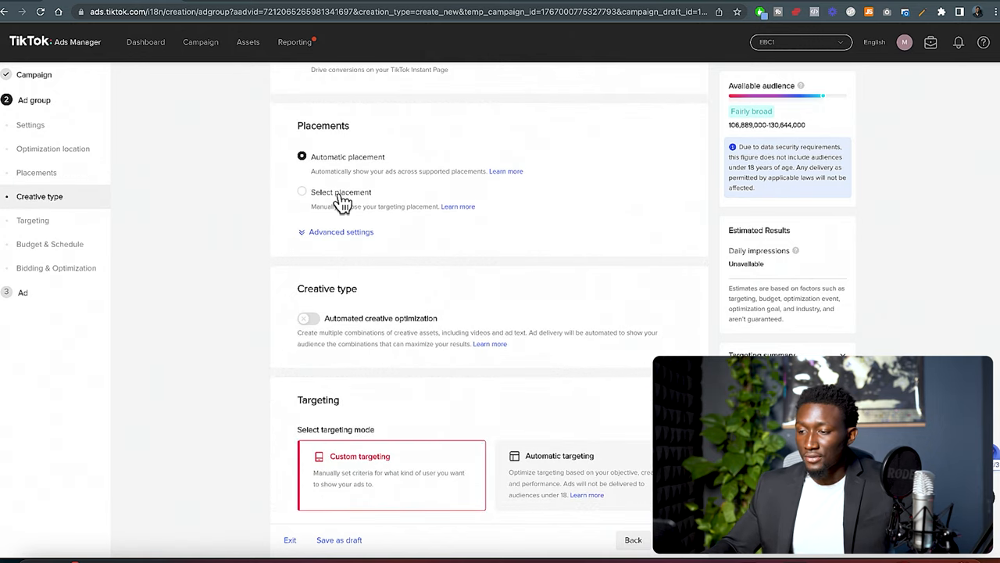
left_click(302, 191)
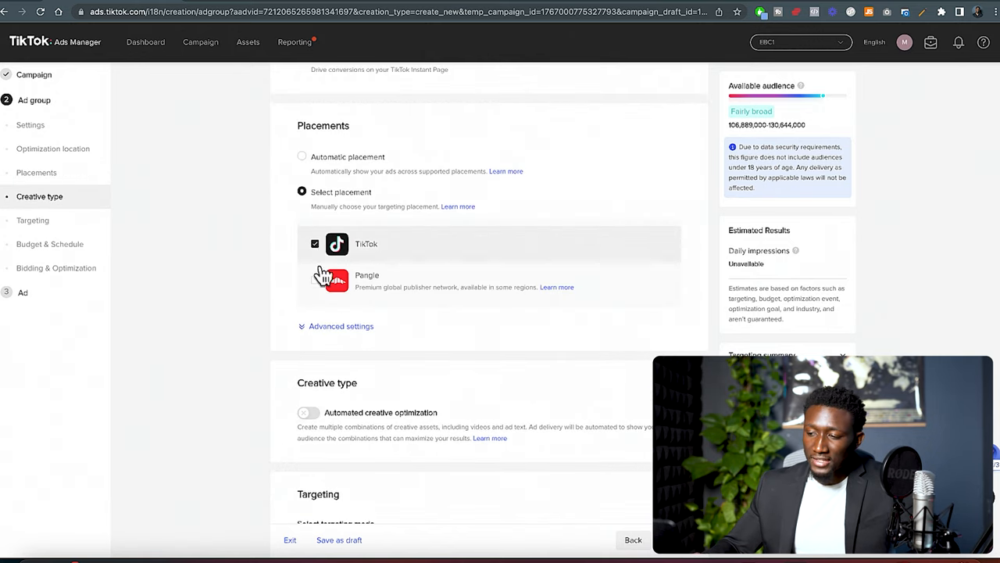
scroll("down", 3)
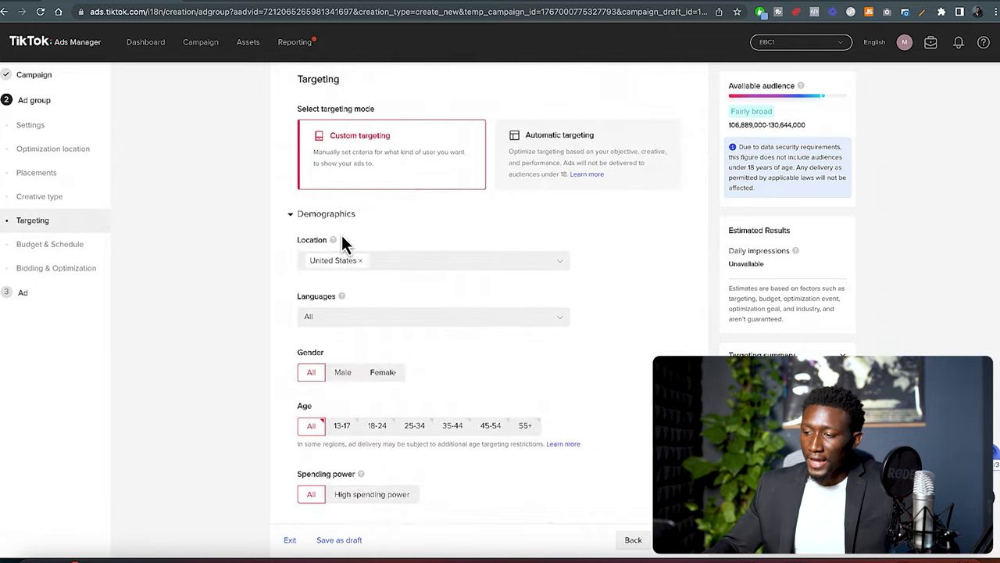
Step: Target only females aged 25-34, 35-44, 45-54 and 55+
scroll("down", 3)
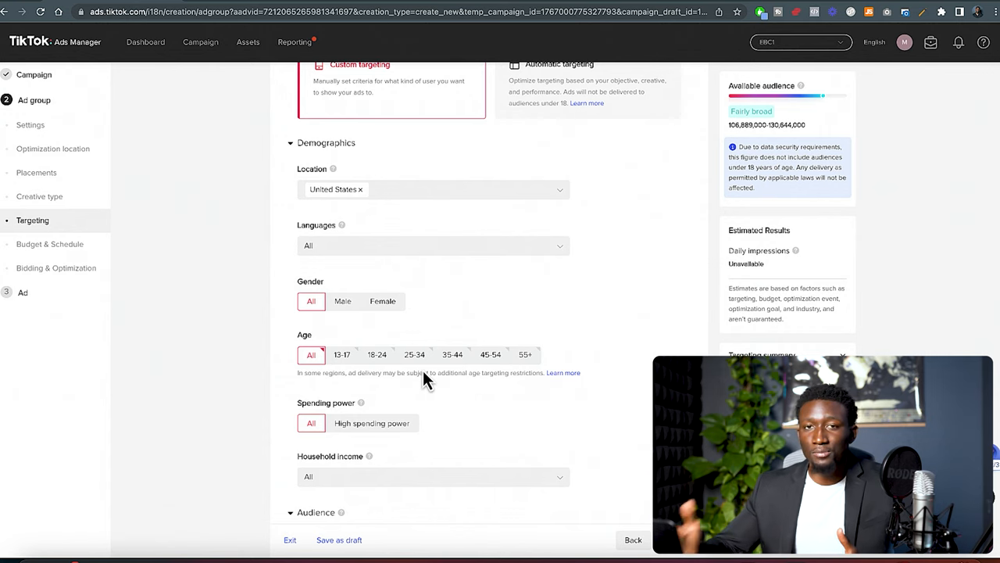
mouse_move(401, 374)
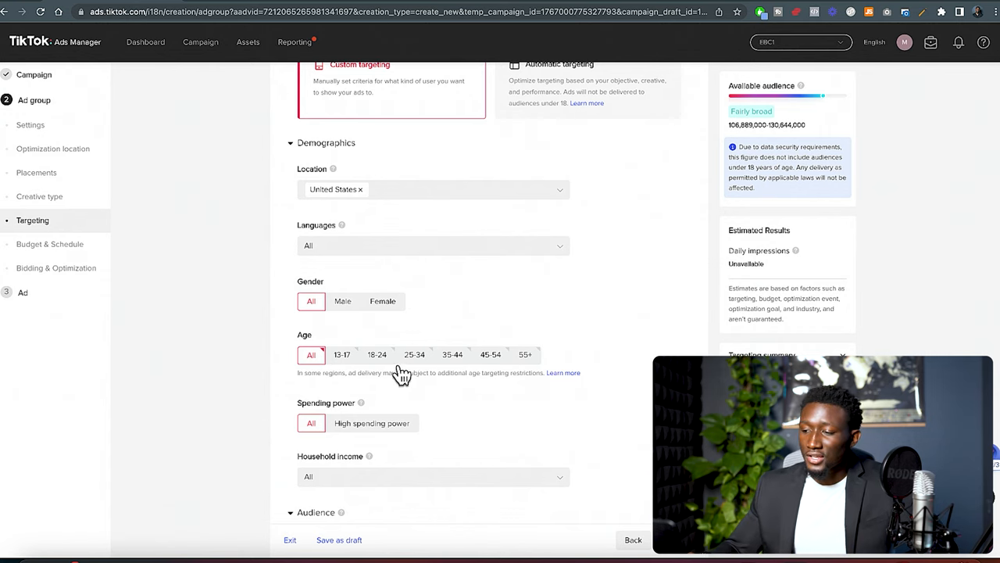
left_click(453, 354)
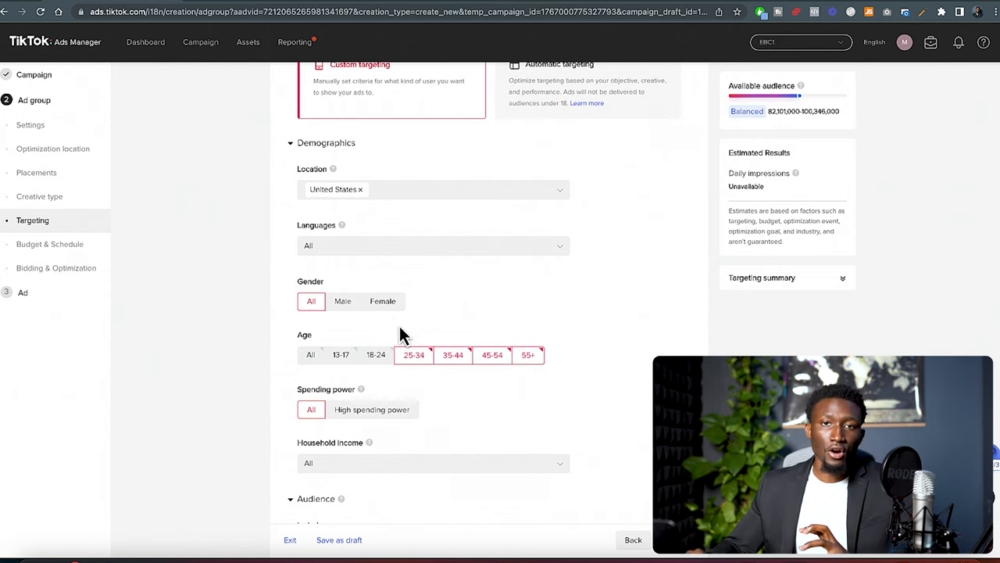
left_click(382, 301)
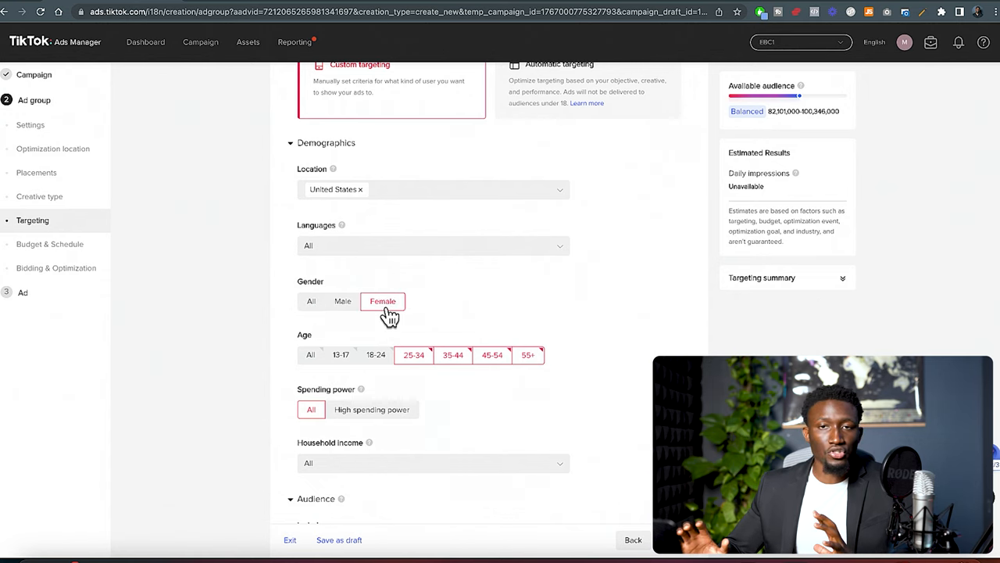
left_click(383, 301)
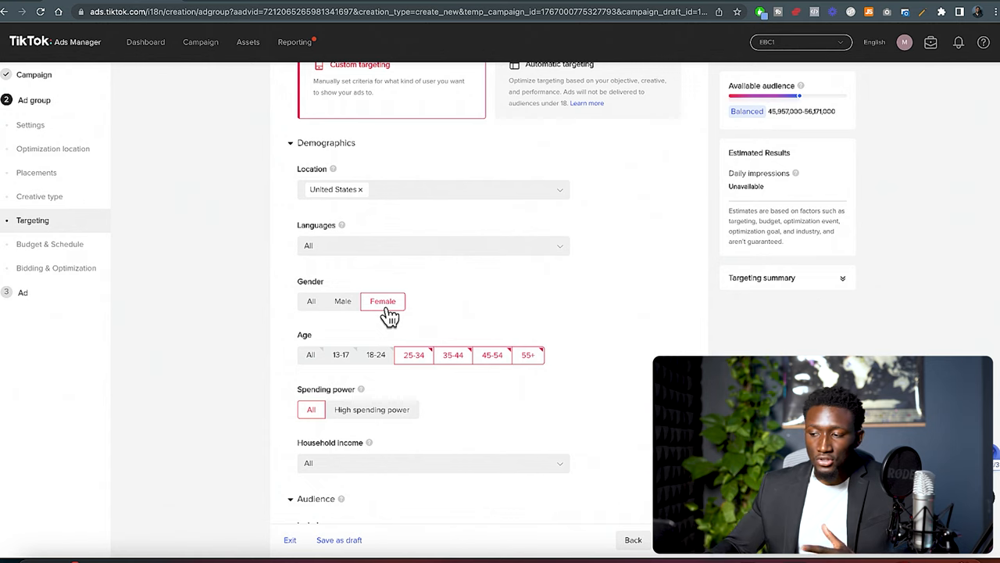
scroll("down", 3)
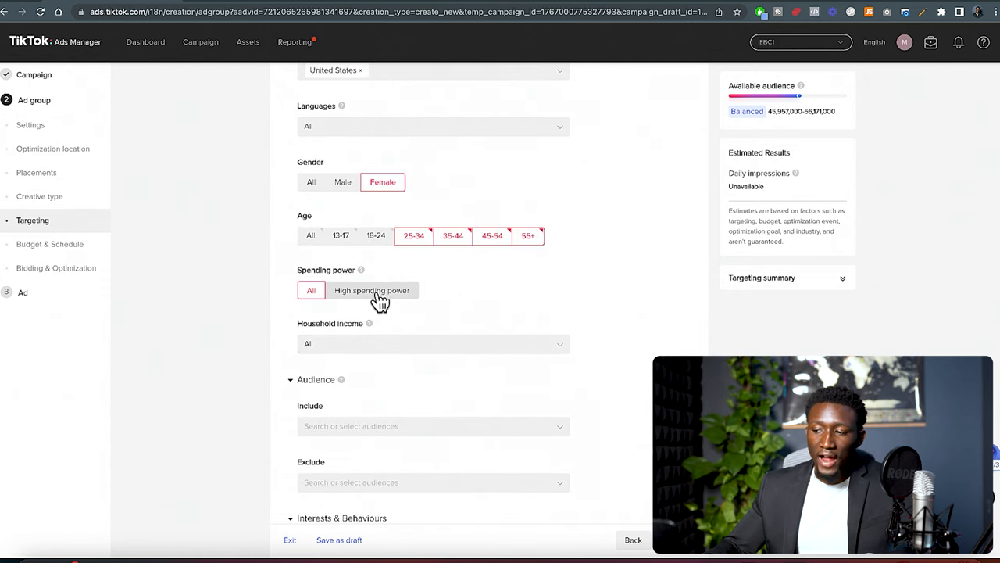
Step: Try High spending power, then set spending power back to All
left_click(372, 290)
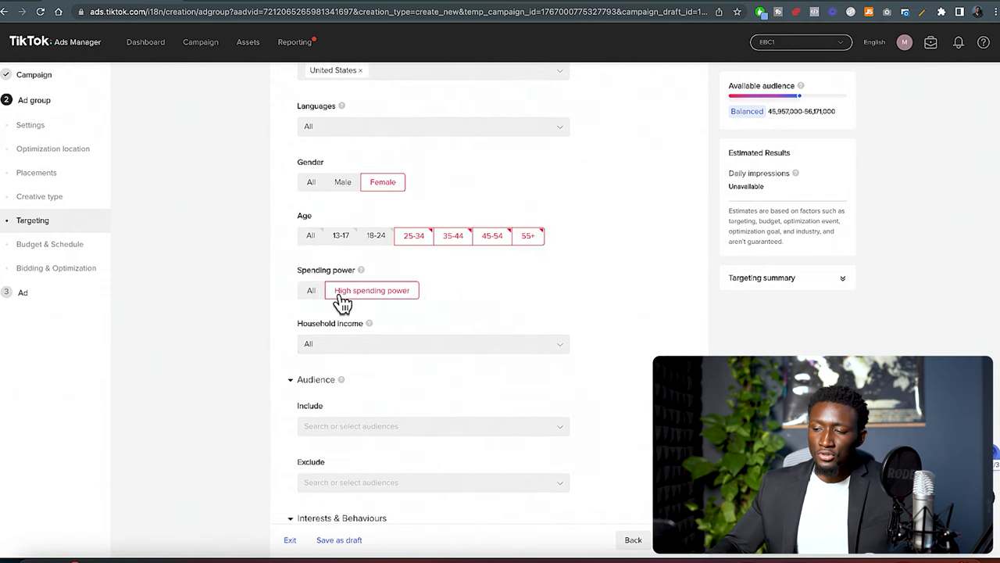
left_click(371, 290)
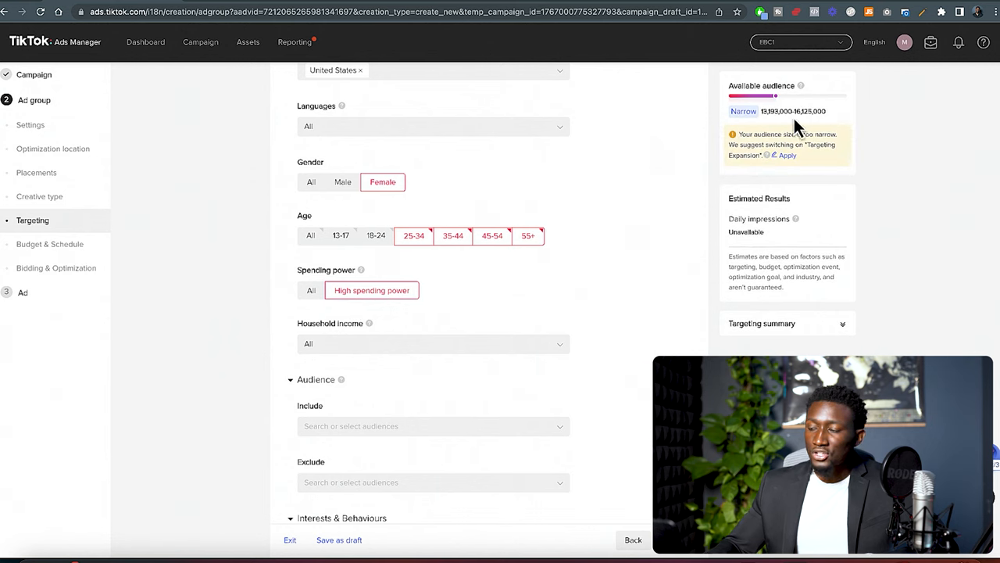
mouse_move(762, 115)
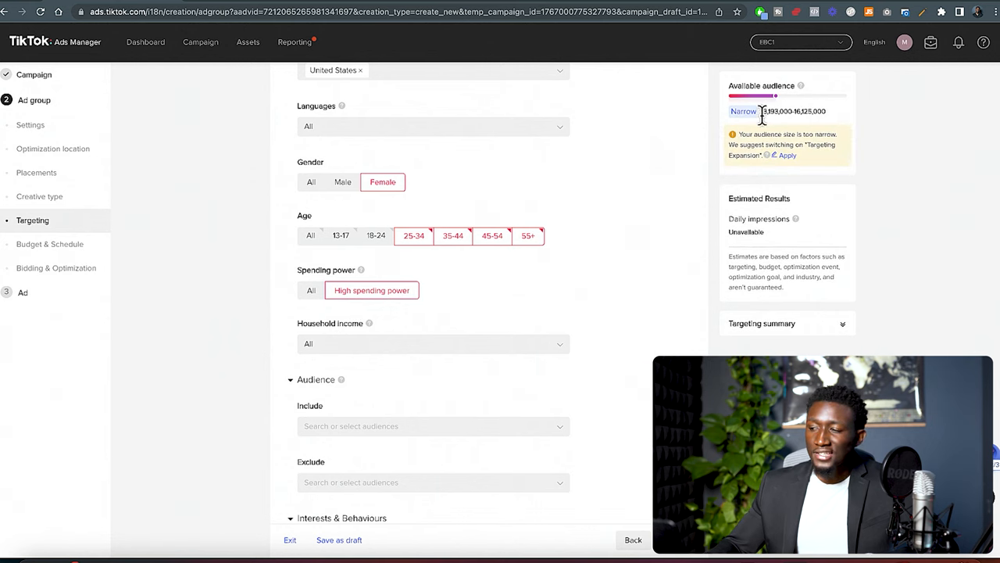
mouse_move(805, 125)
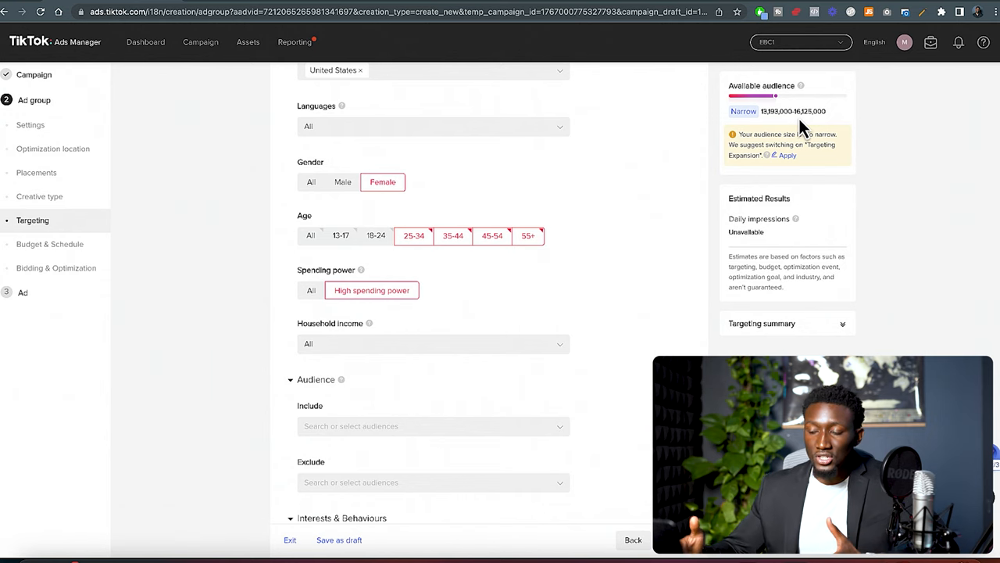
mouse_move(523, 194)
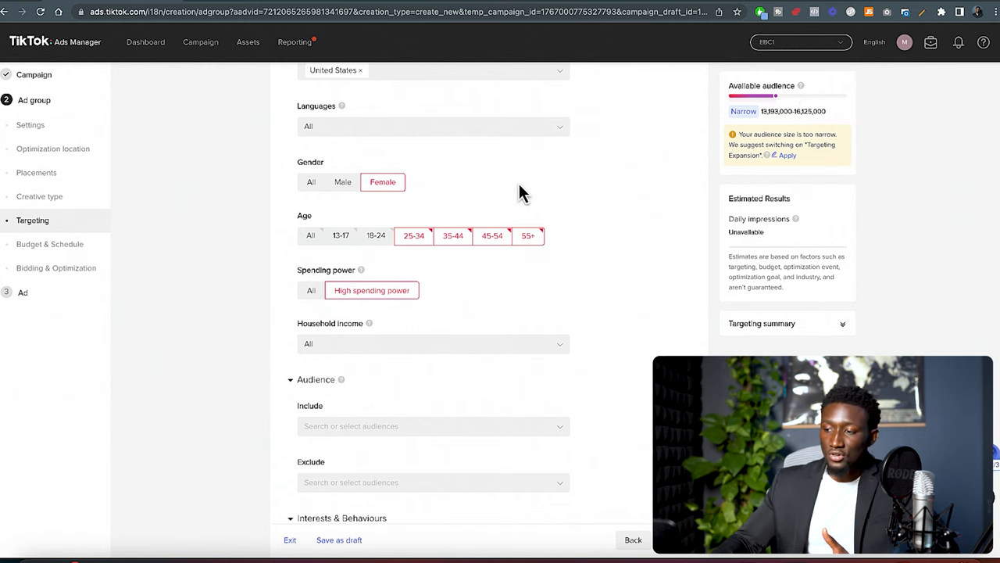
left_click(311, 290)
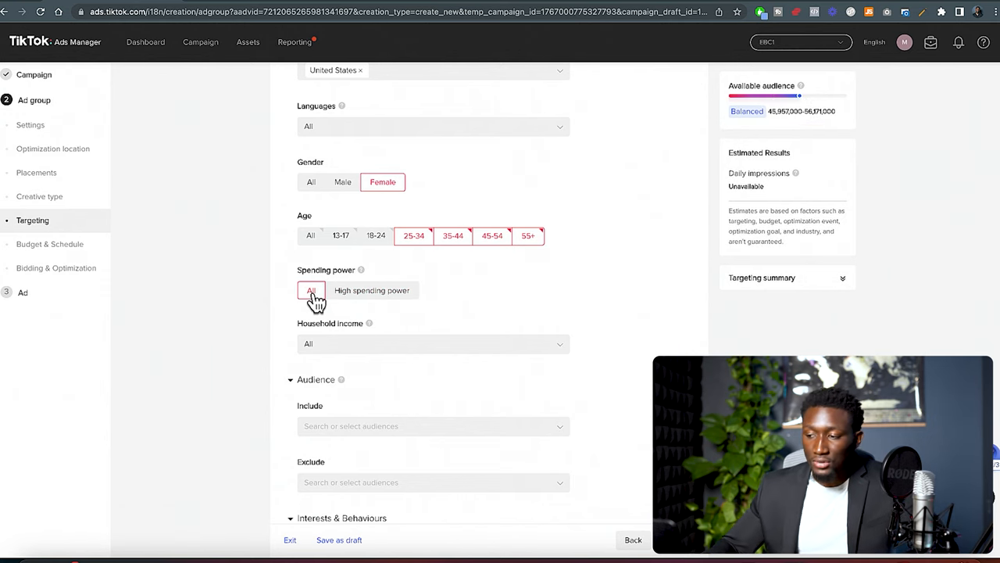
scroll("down", 3)
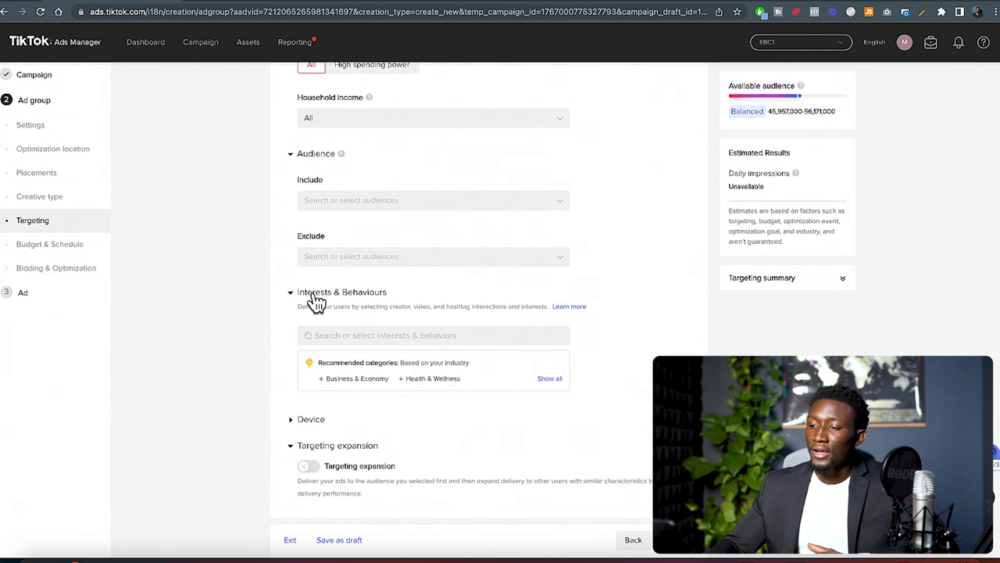
scroll("up", 3)
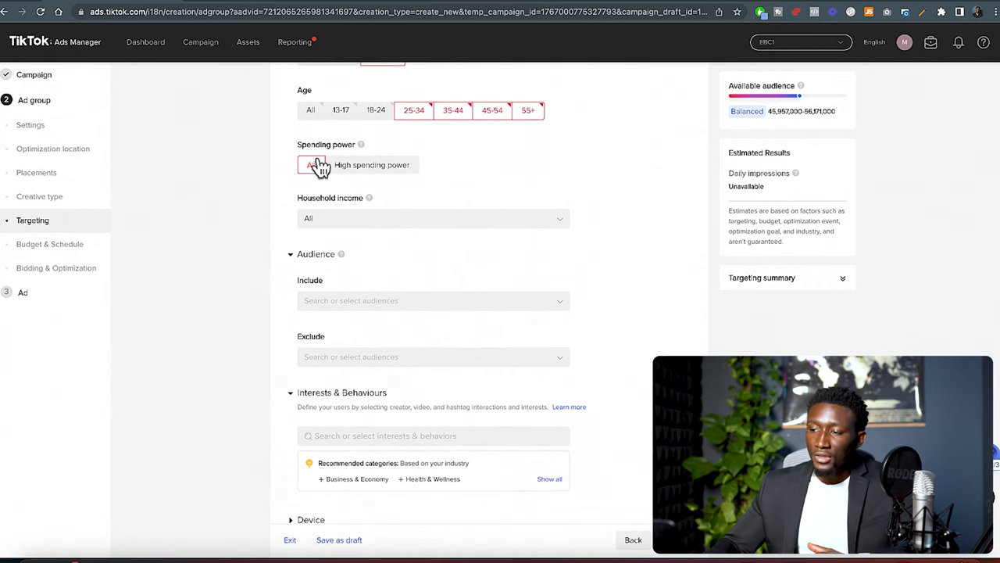
scroll("down", 3)
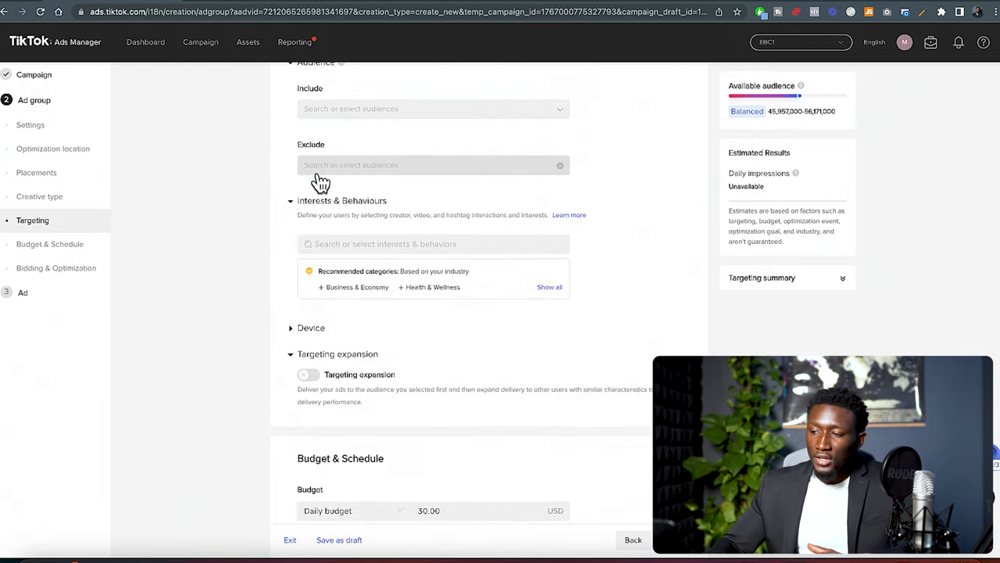
Step: Search 'pets' in Interests & Behaviours and add Cute Pets and related interests
left_click(434, 243)
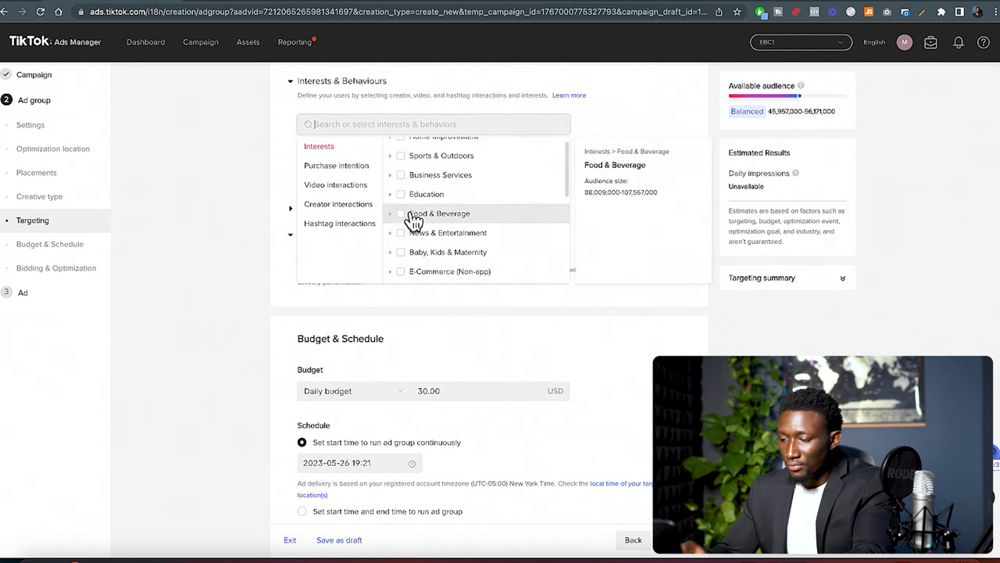
type("pet")
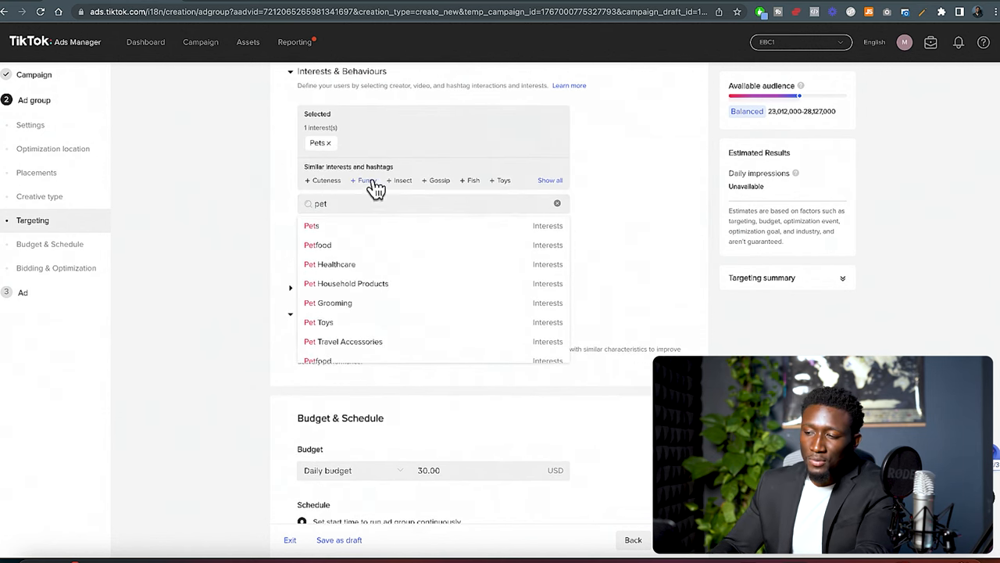
mouse_move(326, 180)
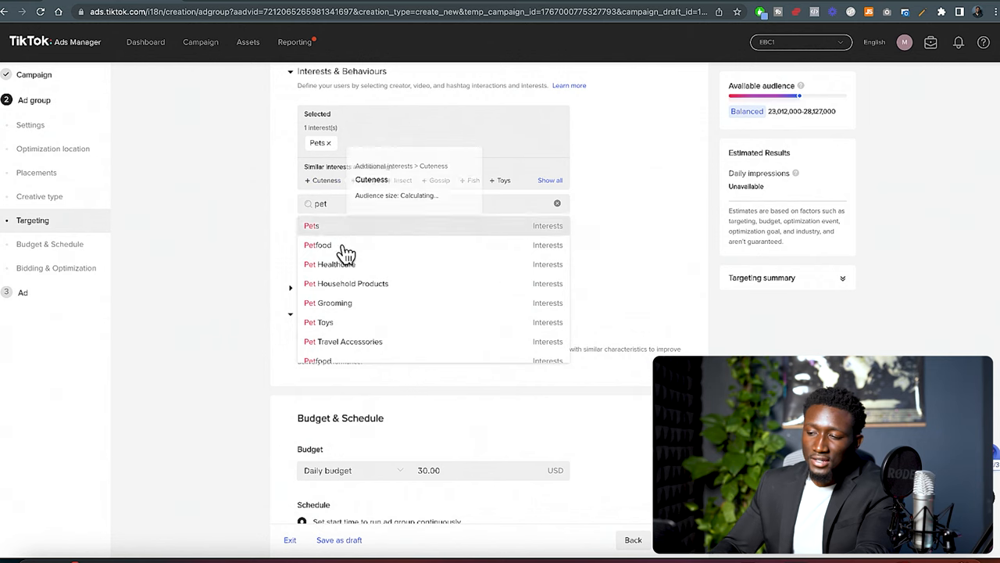
mouse_move(286, 217)
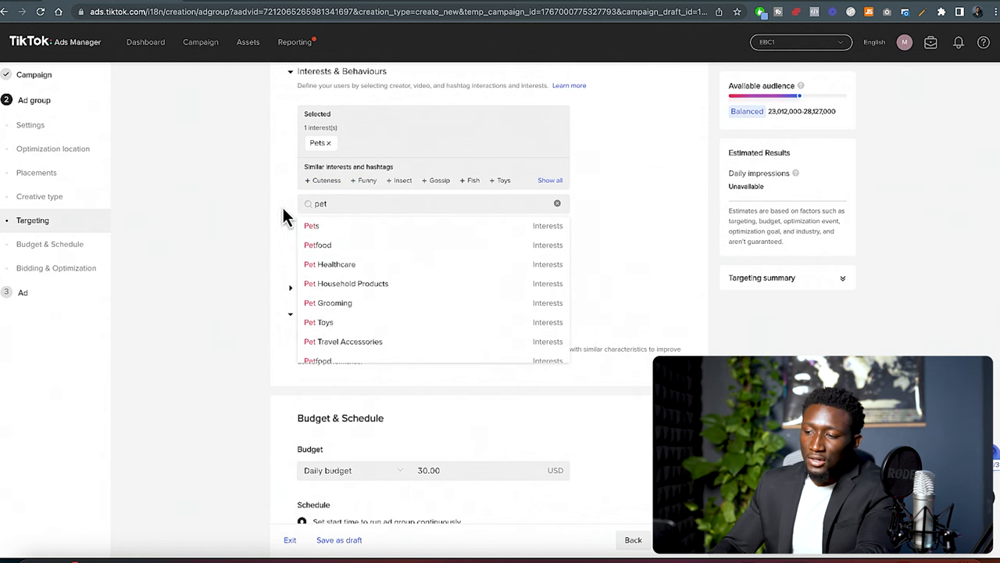
left_click(557, 203)
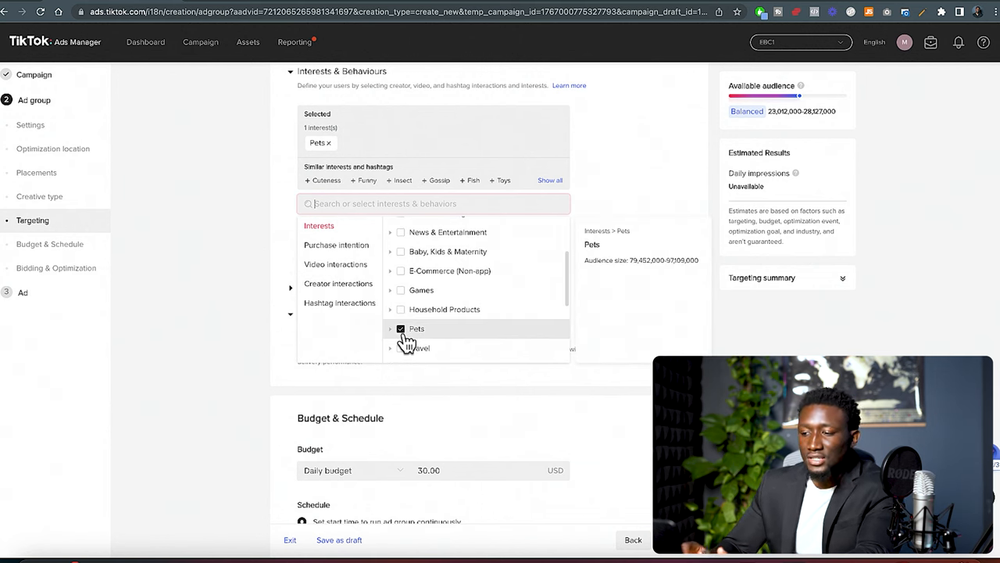
type("pet")
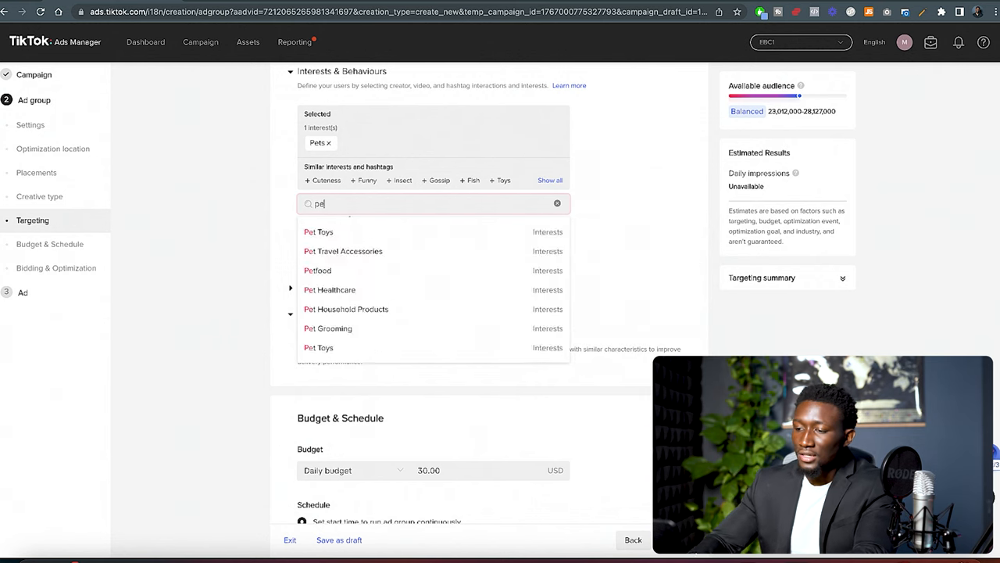
type("s")
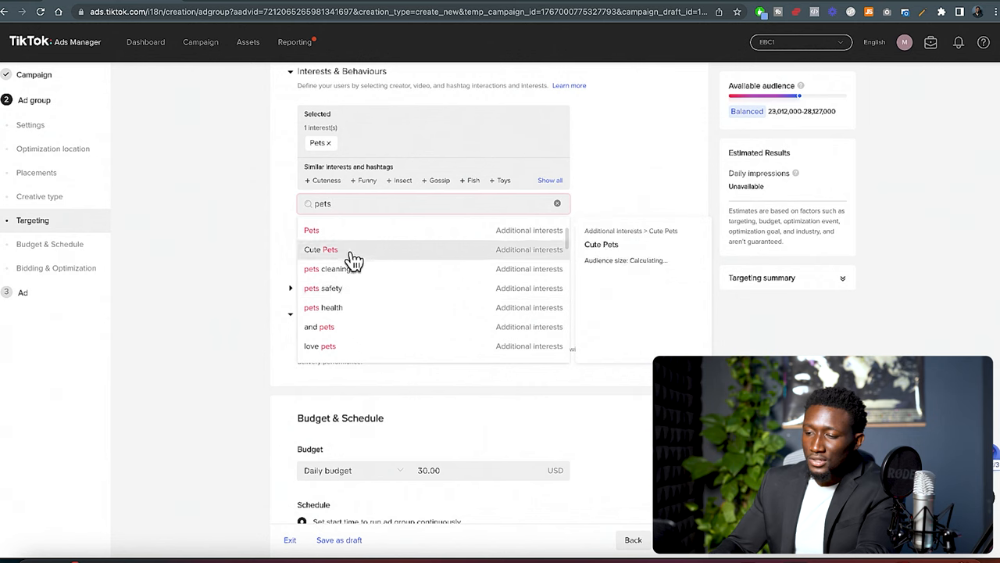
left_click(320, 249)
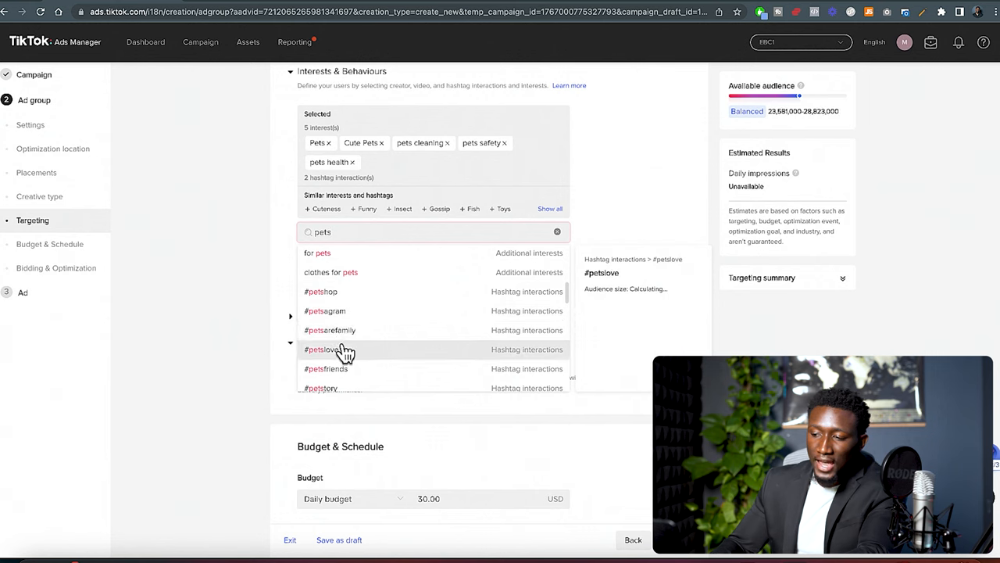
Step: Add #petslove, #petsfriends and #petstiktok hashtag interactions to targeting
left_click(321, 349)
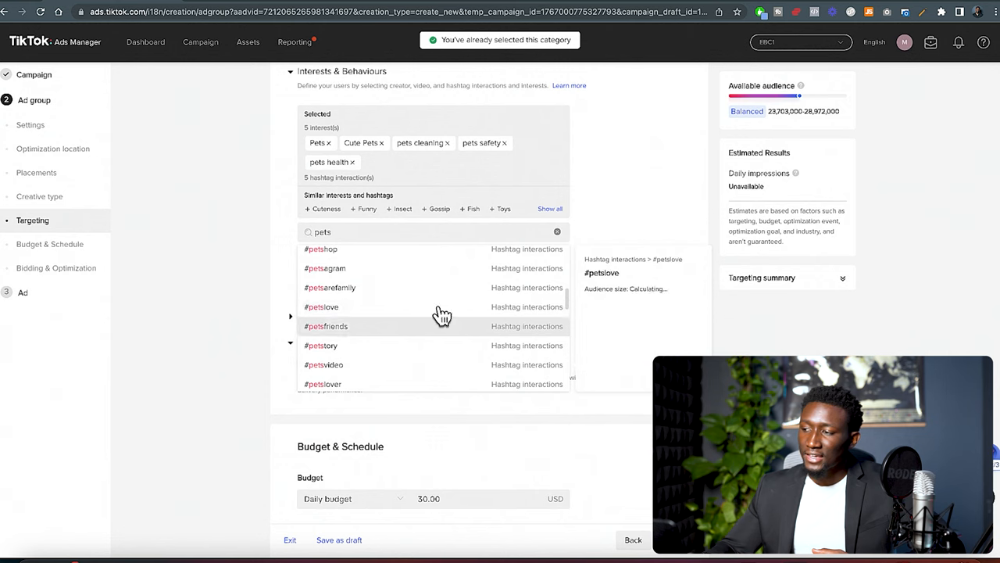
left_click(326, 326)
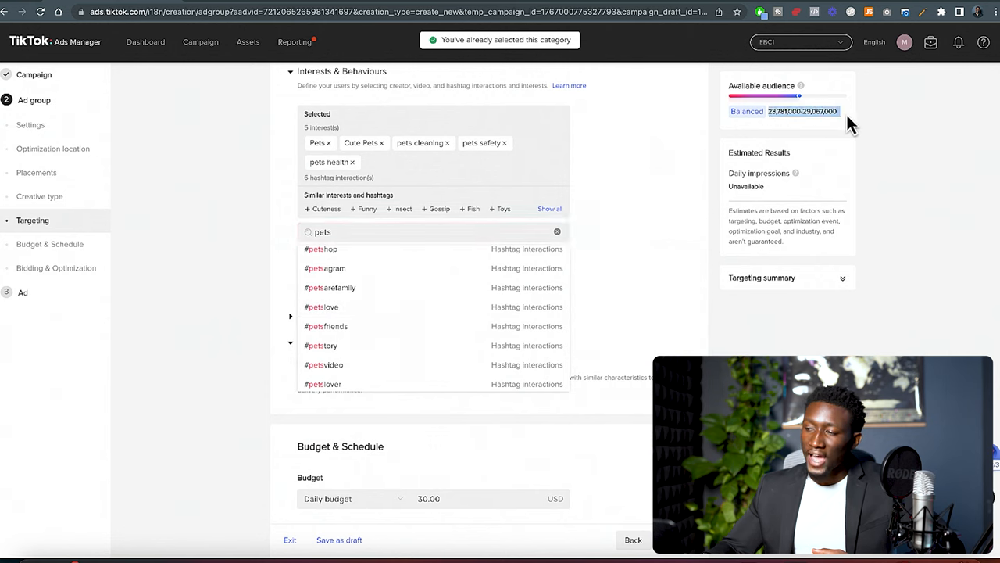
left_click(557, 231)
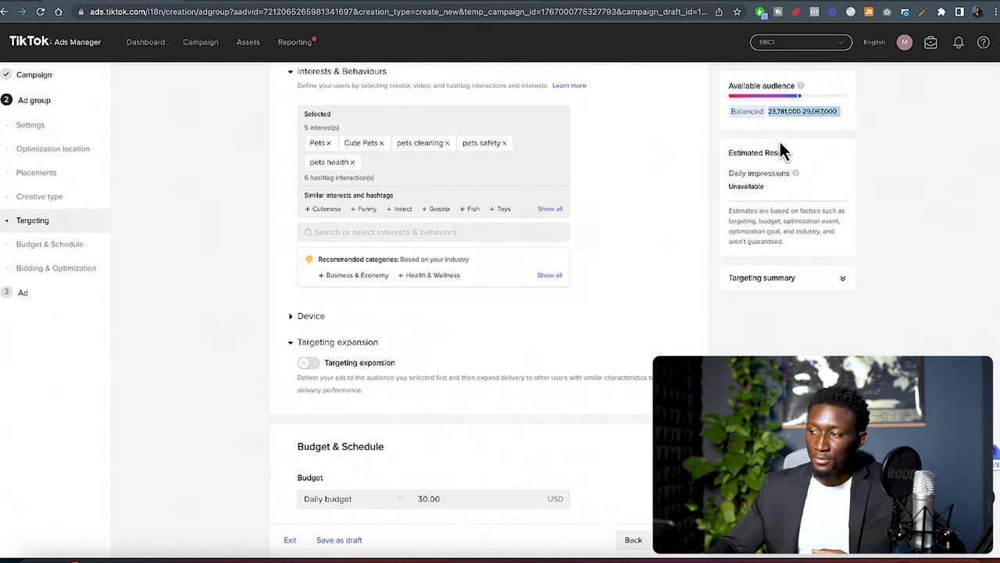
type("pets")
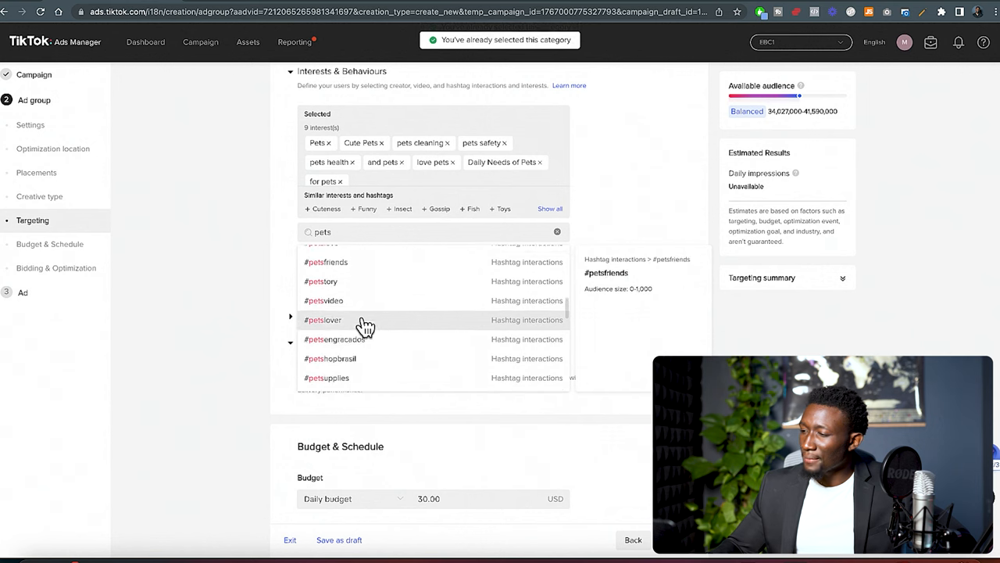
scroll("down", 3)
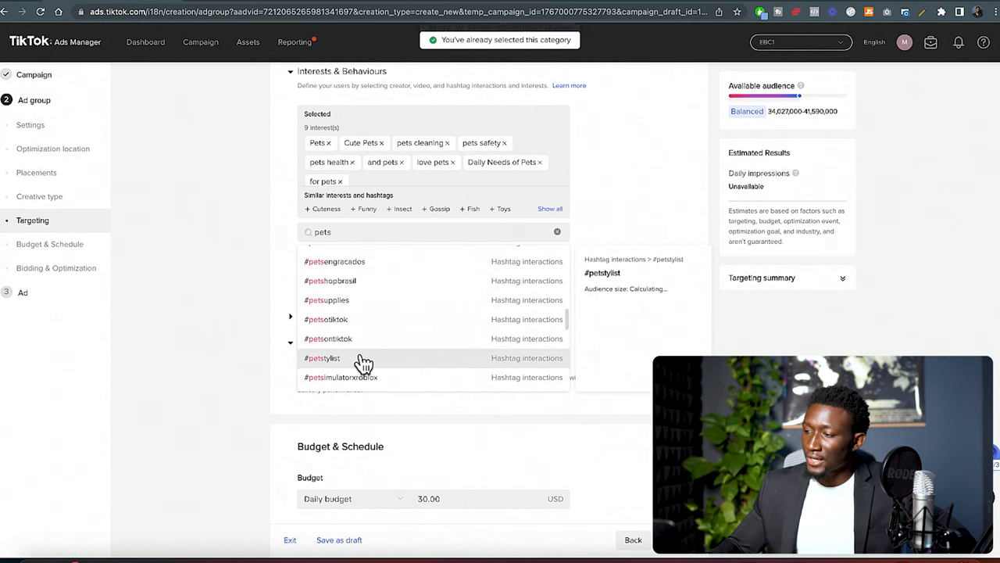
scroll("down", 3)
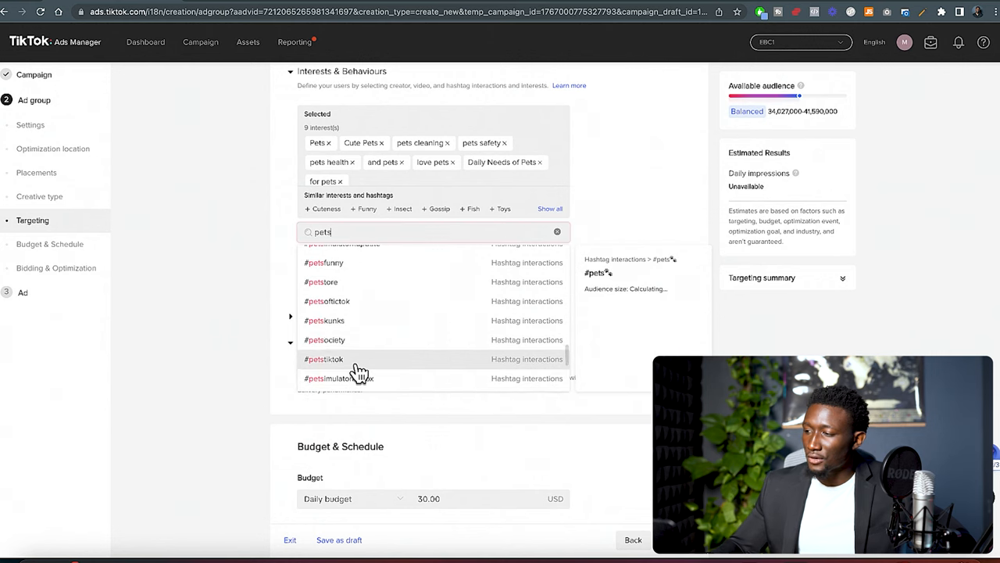
left_click(557, 231)
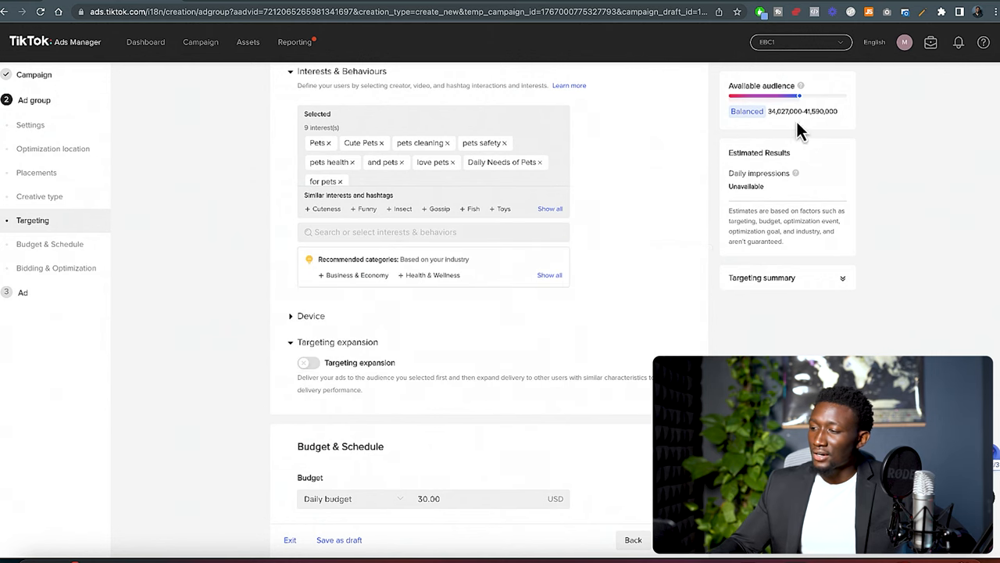
scroll("down", 3)
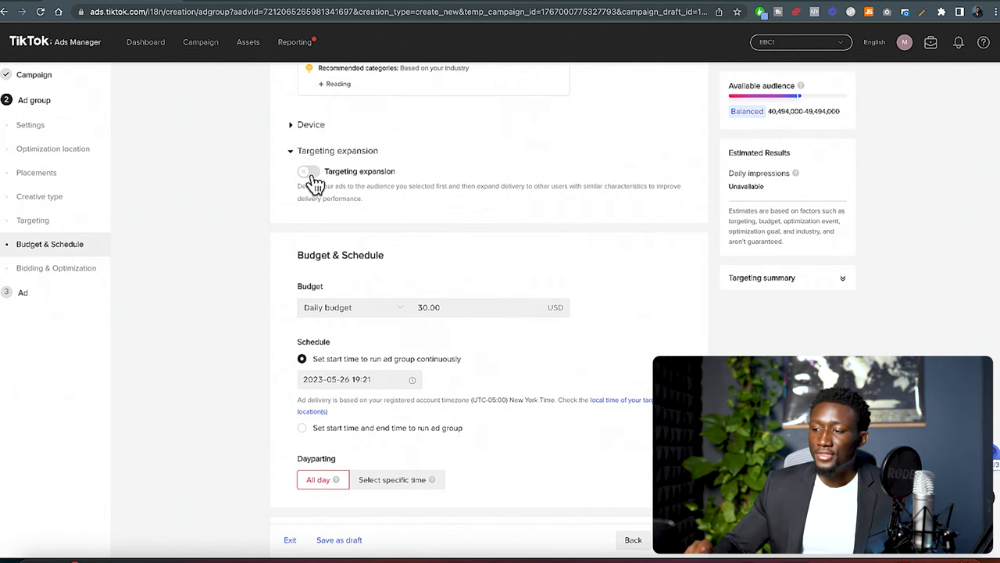
mouse_move(356, 200)
type("20")
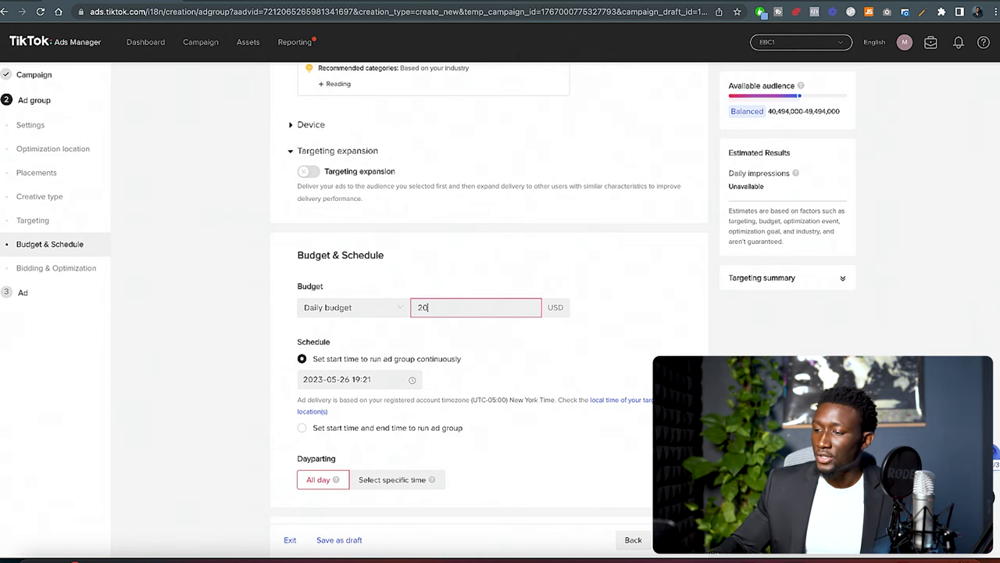
Step: Set the ad group schedule start to 2023-05-27 at 00:00
scroll("down", 3)
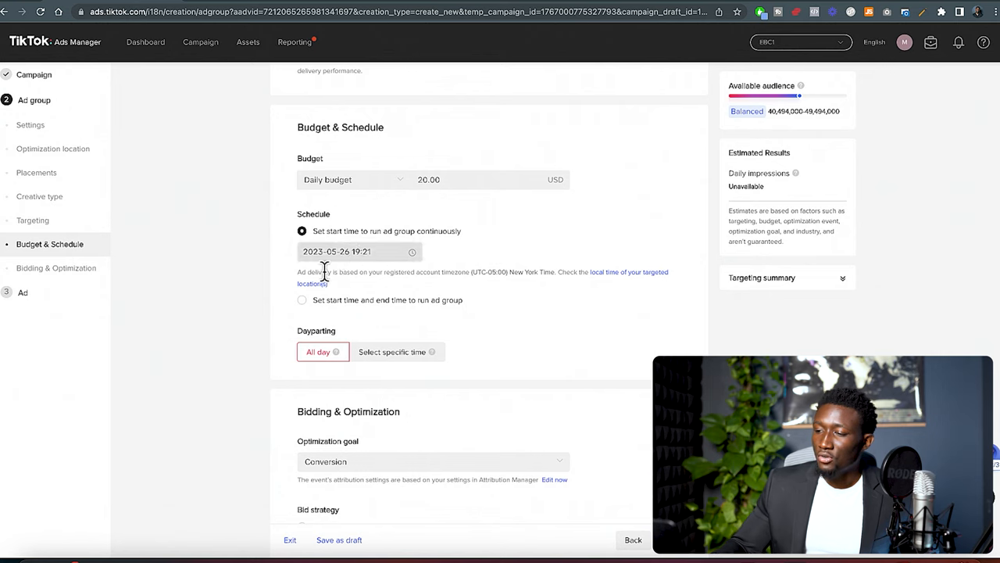
left_click(360, 251)
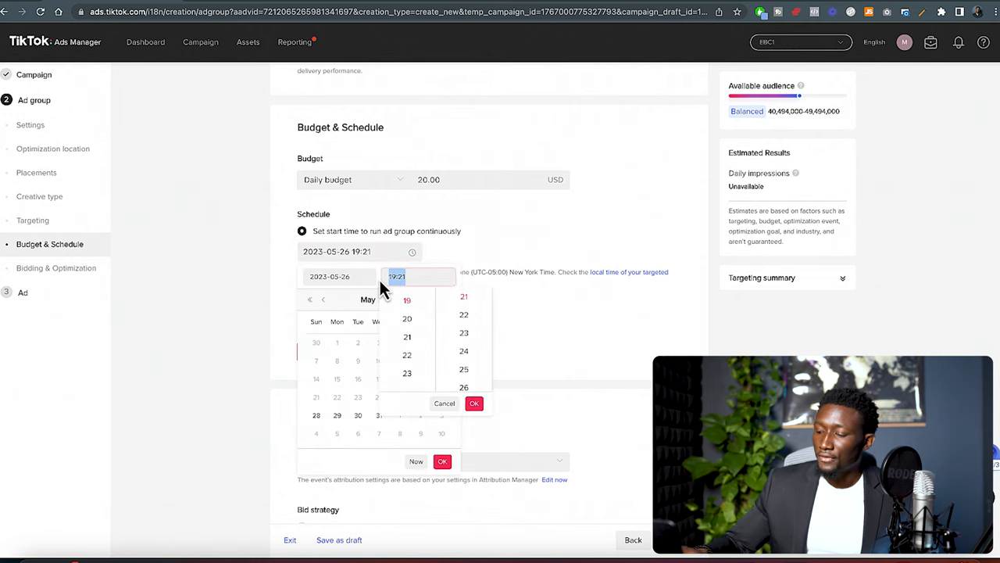
left_click(474, 402)
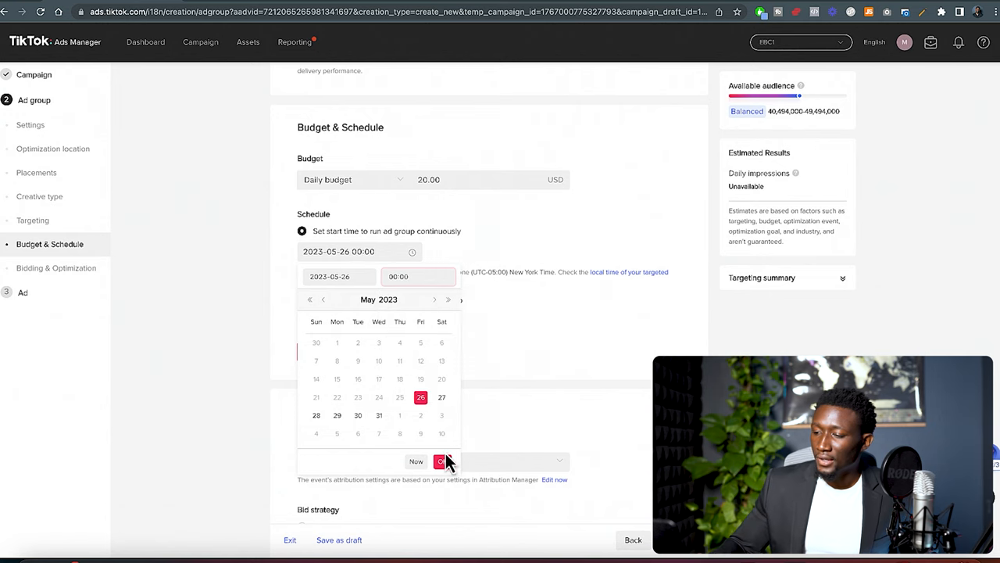
left_click(441, 397)
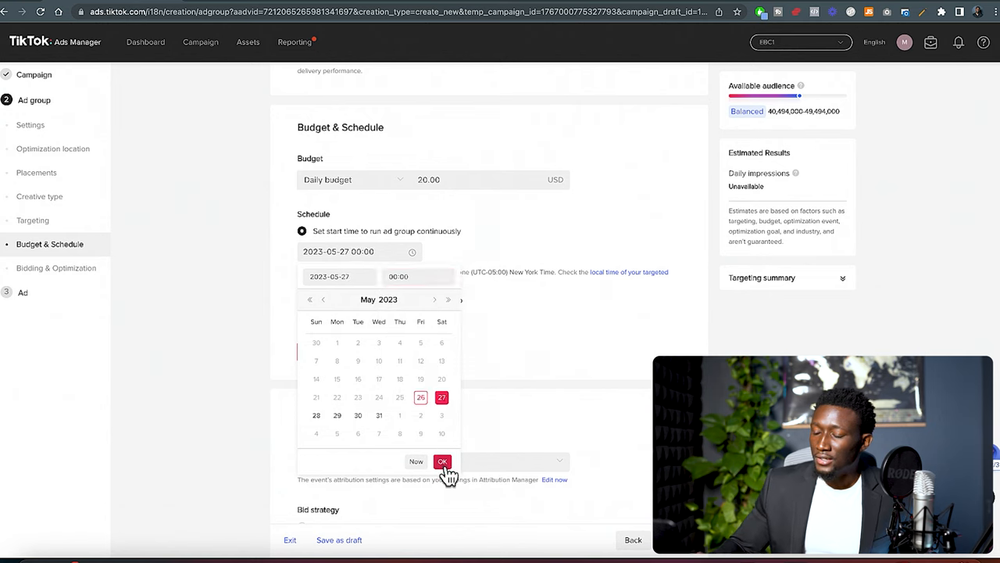
left_click(441, 461)
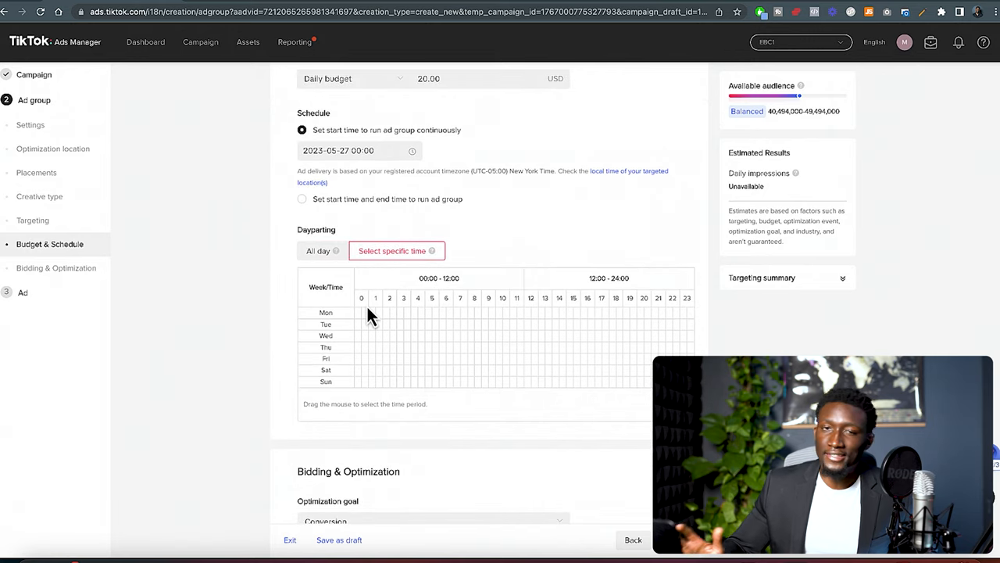
mouse_move(453, 318)
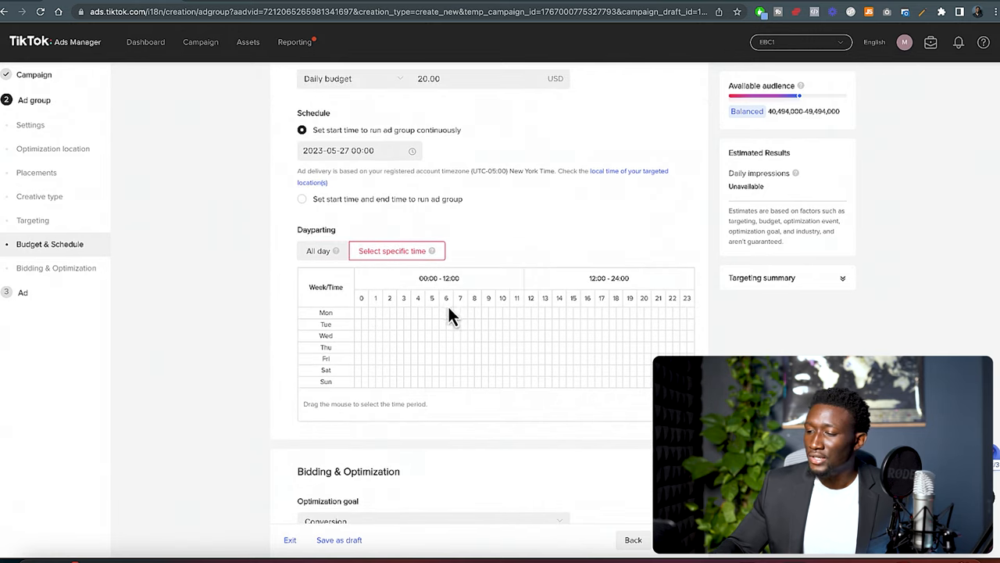
Step: Select hours 06:00–24:00 for Monday through Sunday in the dayparting grid
left_click_drag(440, 311, 684, 369)
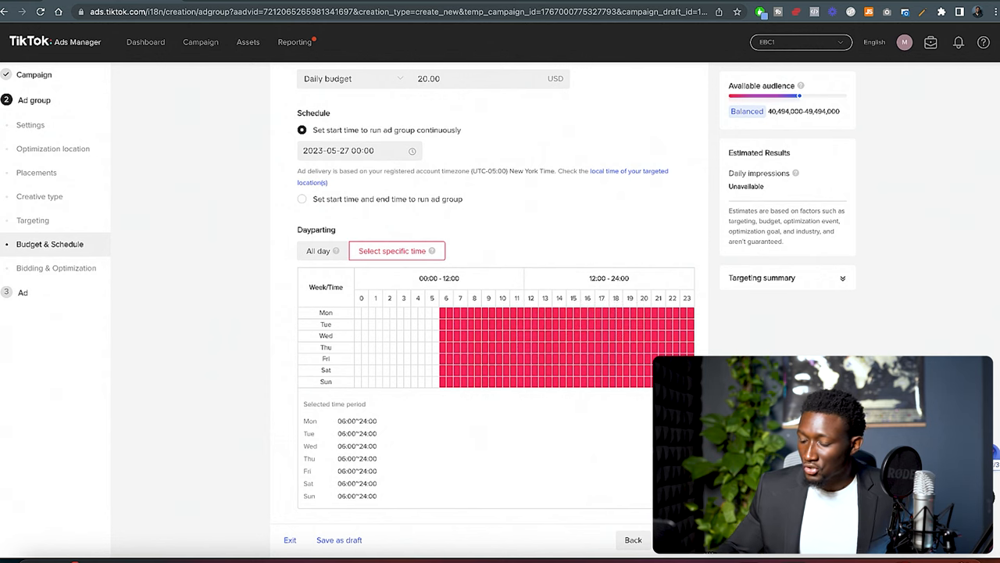
scroll("down", 3)
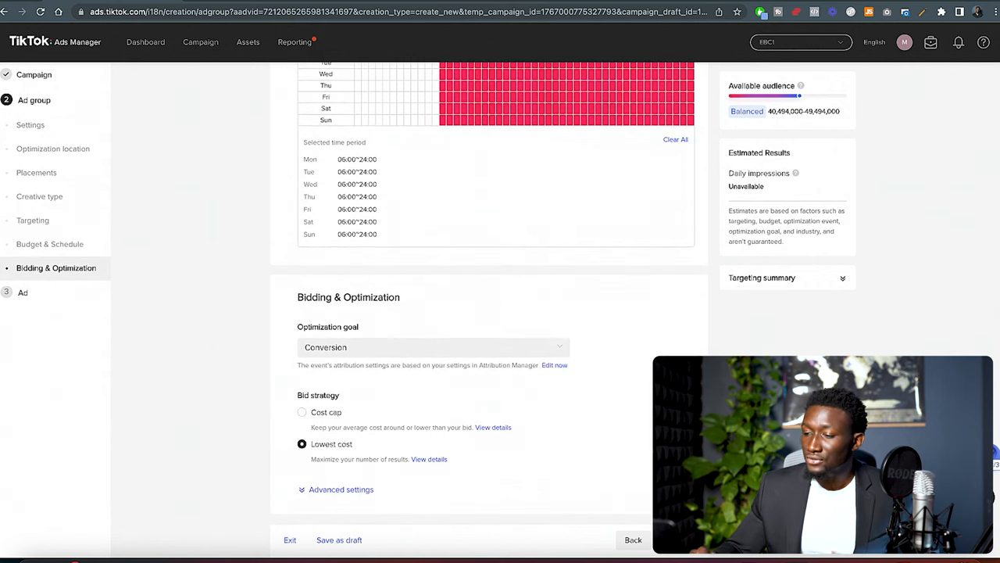
mouse_move(357, 407)
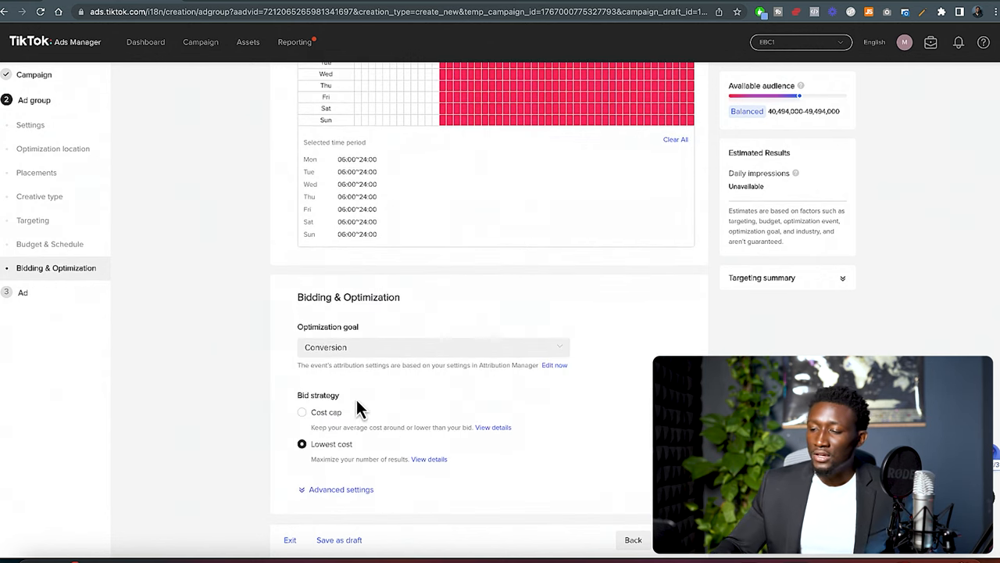
mouse_move(319, 430)
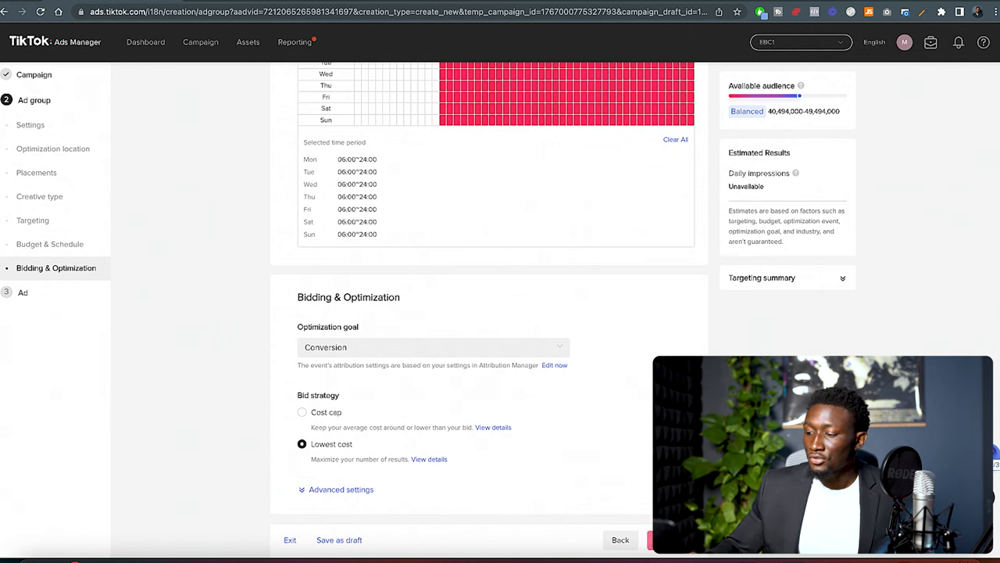
mouse_move(461, 256)
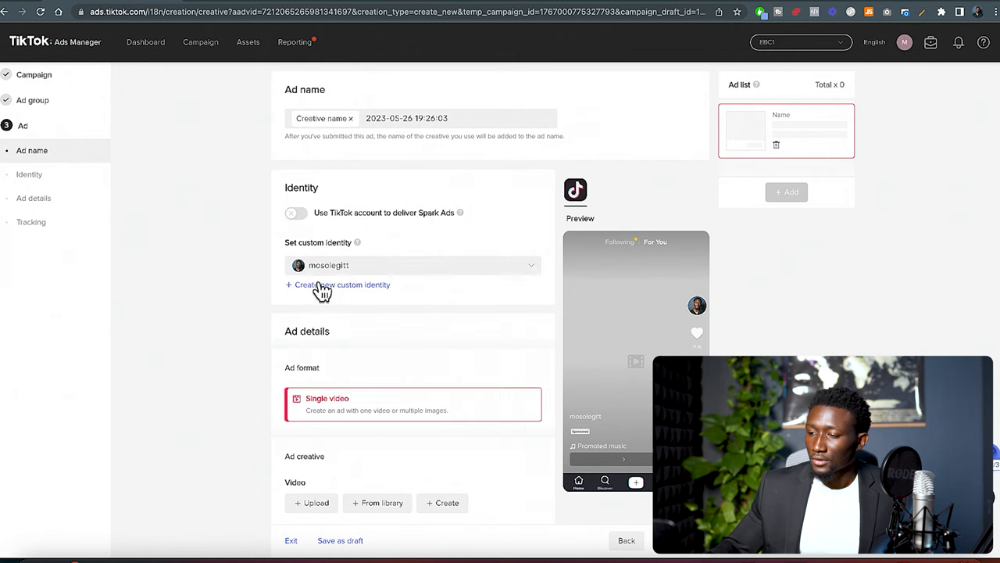
Step: Create a new custom identity named 'test Store' for the ad
left_click(341, 285)
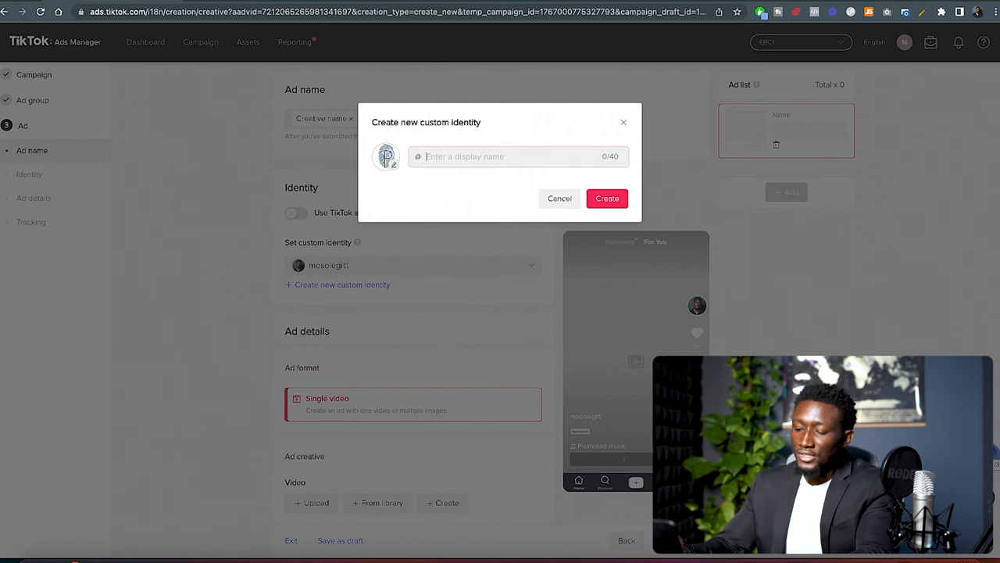
type("test Sto")
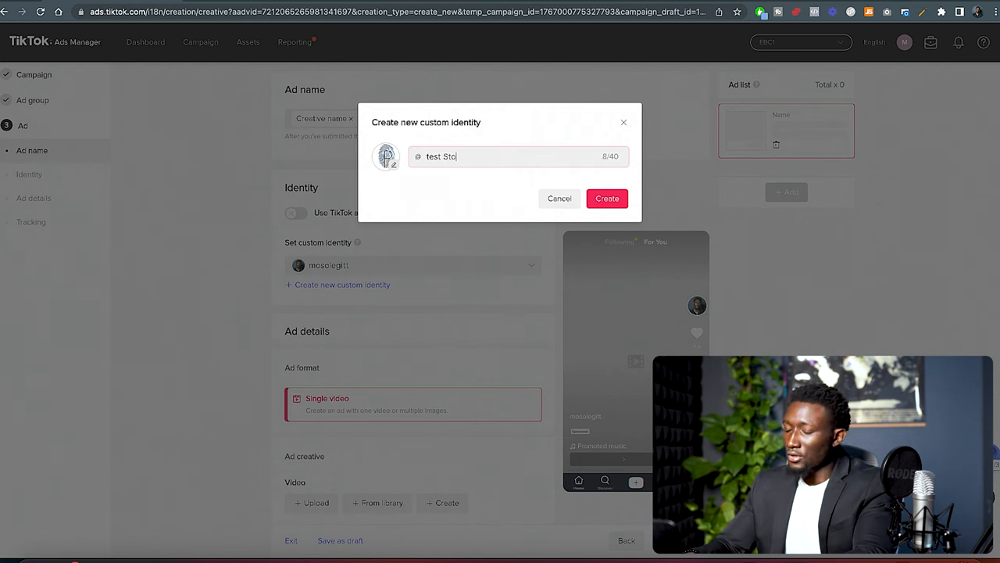
type("re")
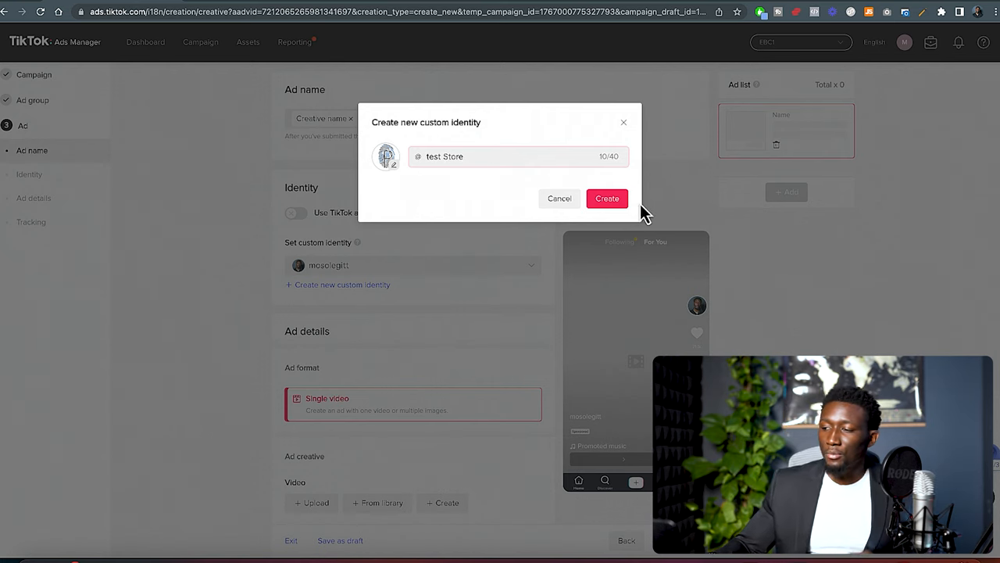
left_click(607, 198)
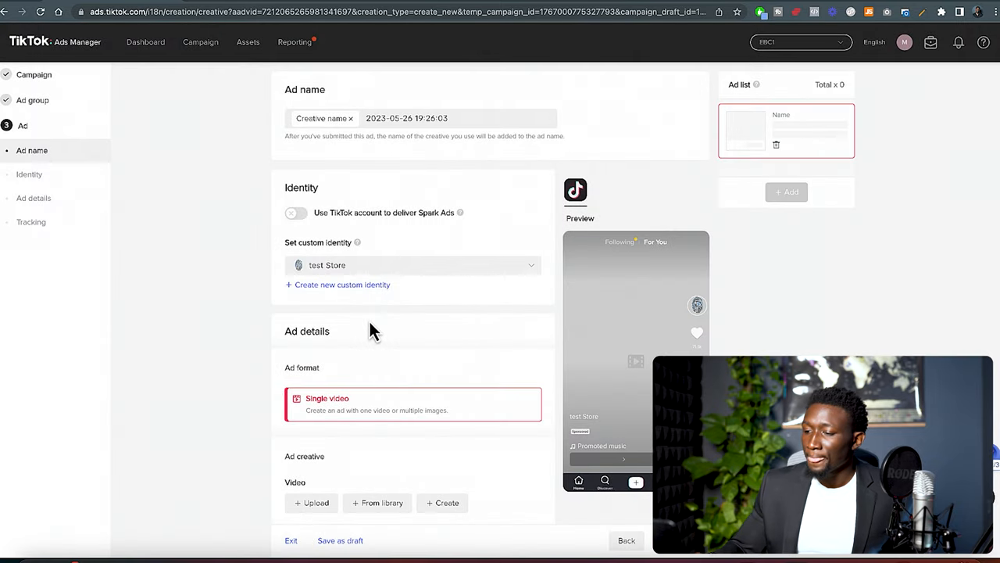
scroll("down", 3)
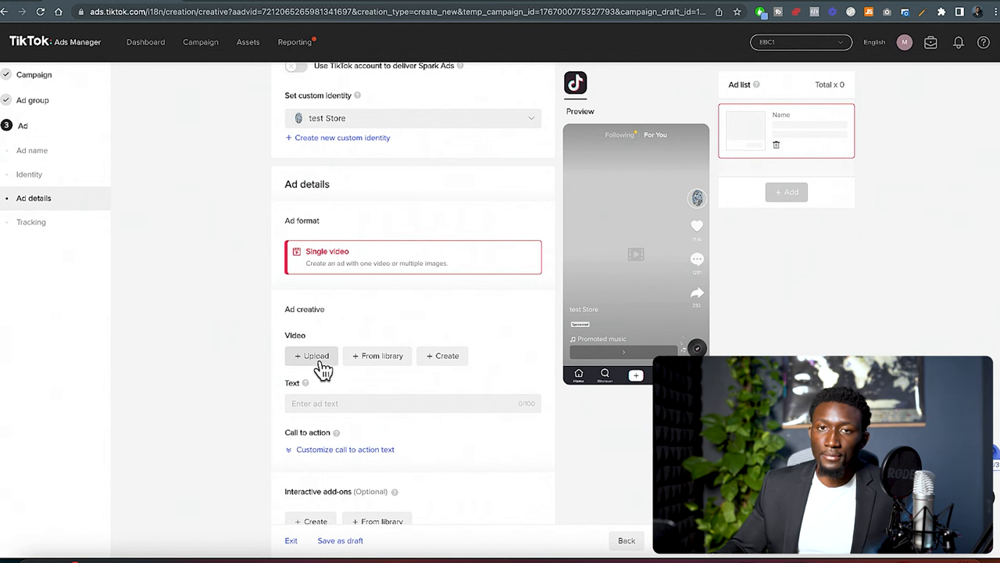
Step: Enter the ad text 'Tiktokers use code TikTok for 15% off your first purchase'
scroll("down", 3)
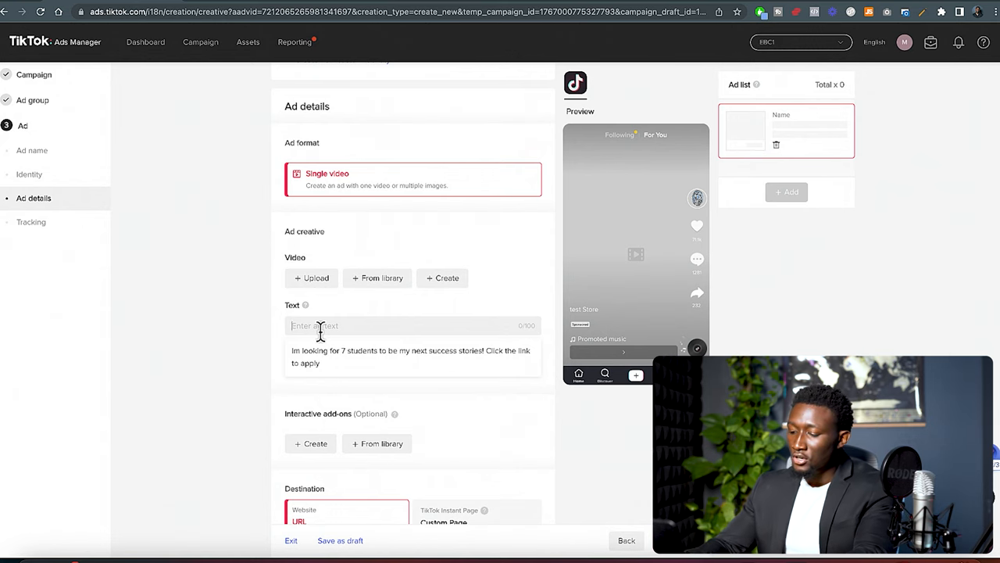
type("Tiktok")
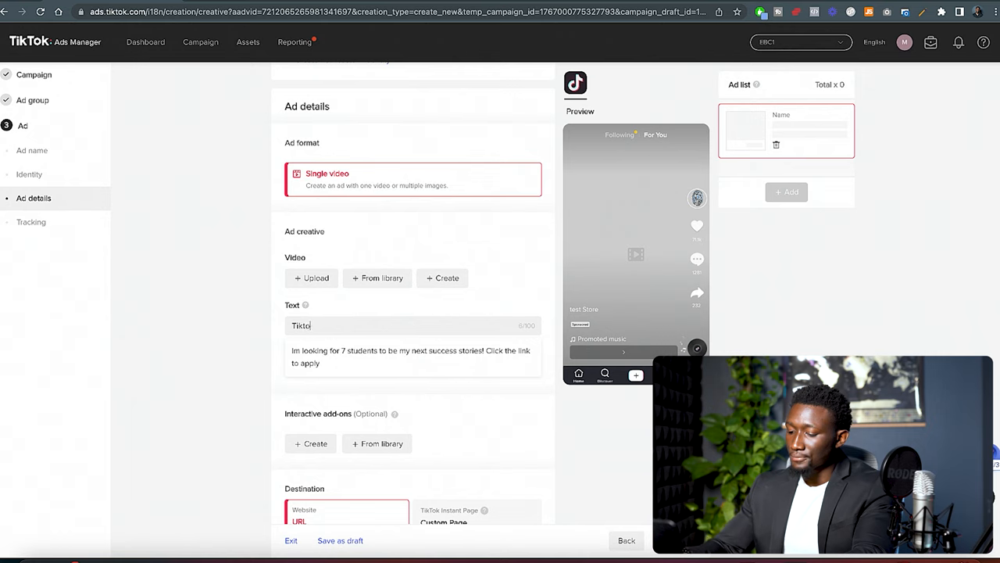
type("Tiktokers use code T")
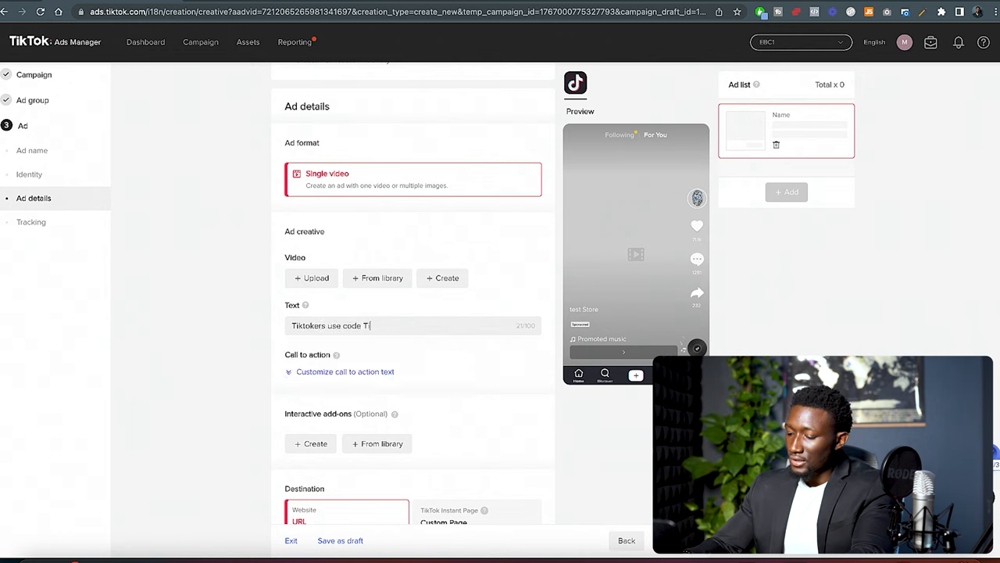
type("ikTok for")
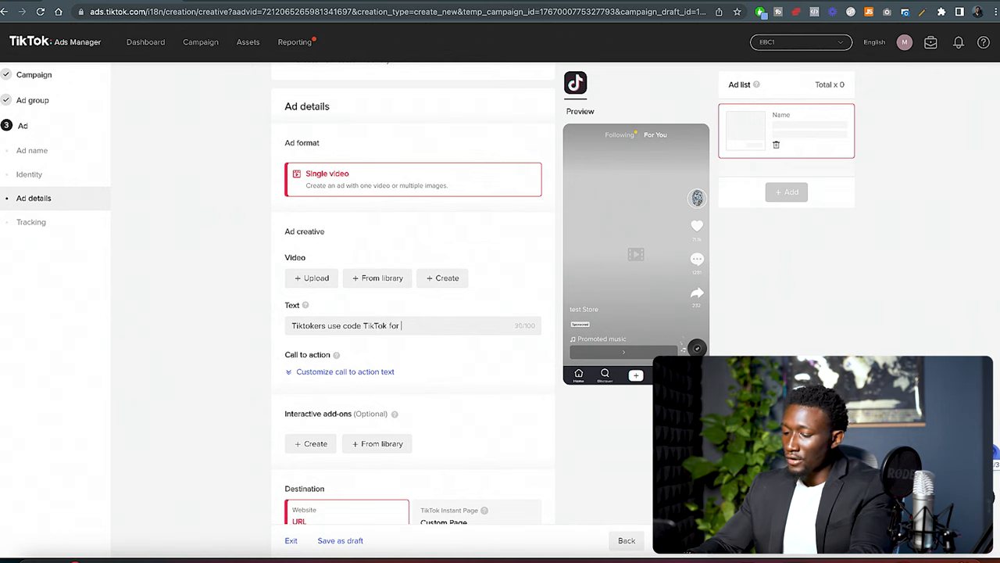
type("15% off your first")
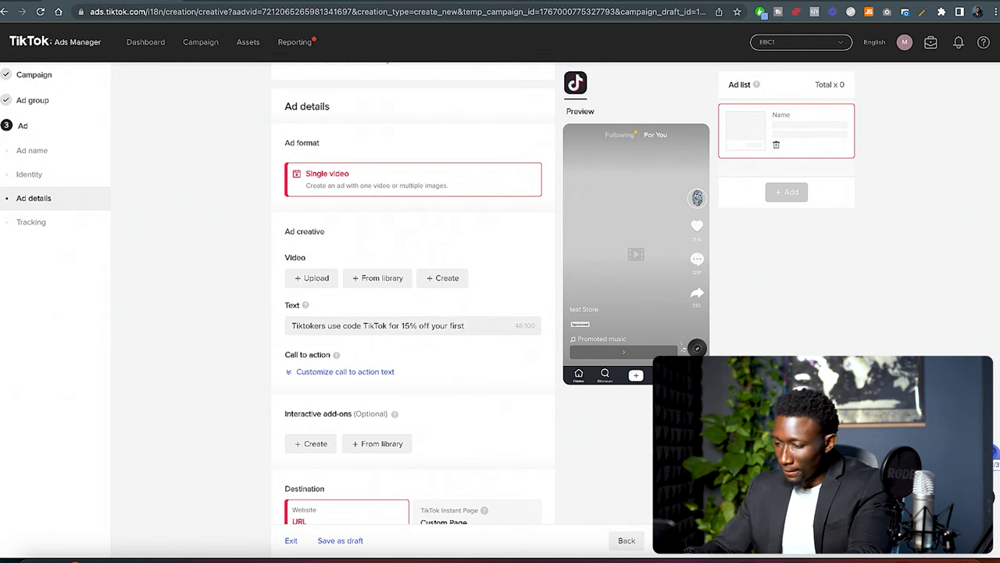
type("purchase")
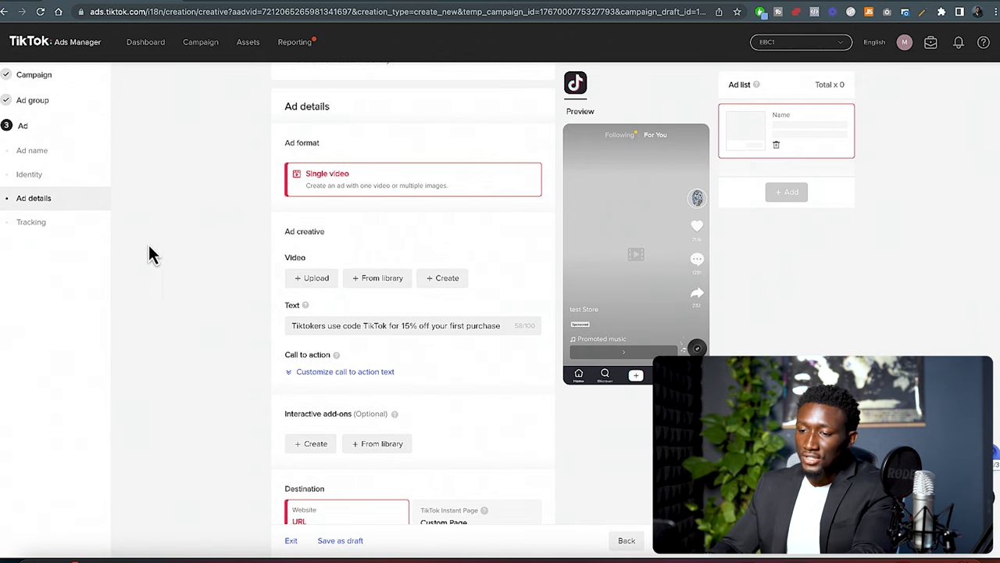
scroll("down", 3)
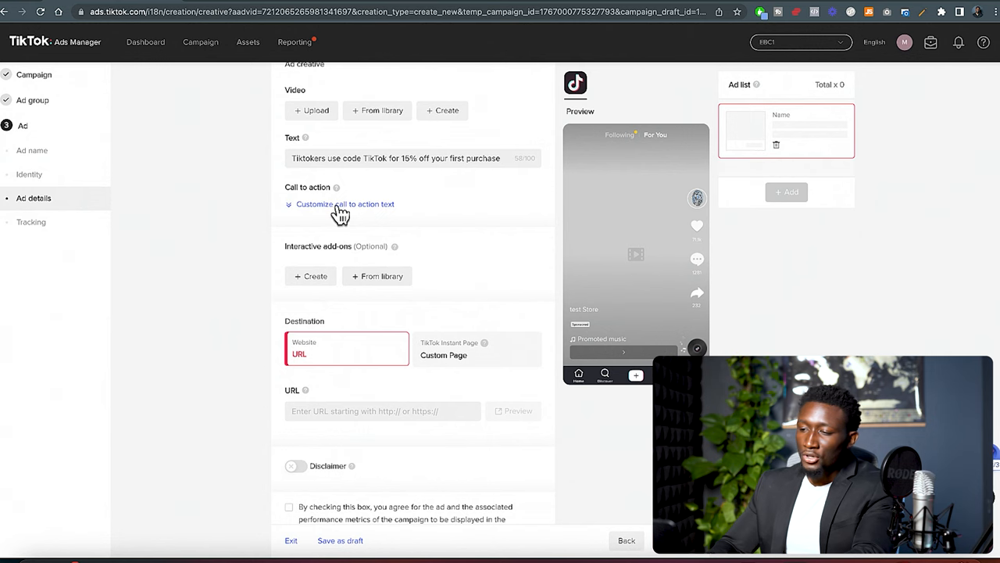
Step: Switch the call to action from dynamic to standard 'Shop now'
left_click(343, 204)
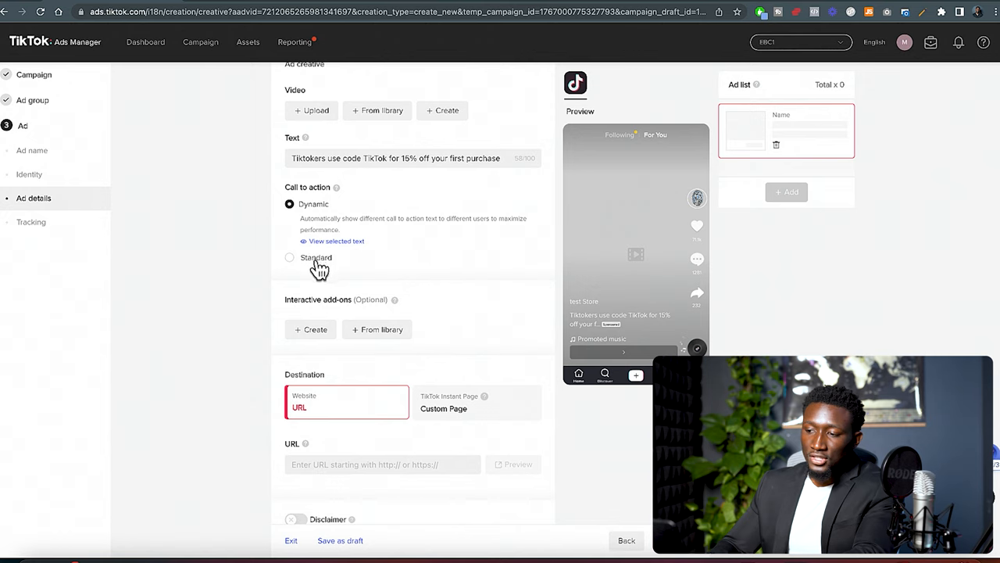
left_click(290, 257)
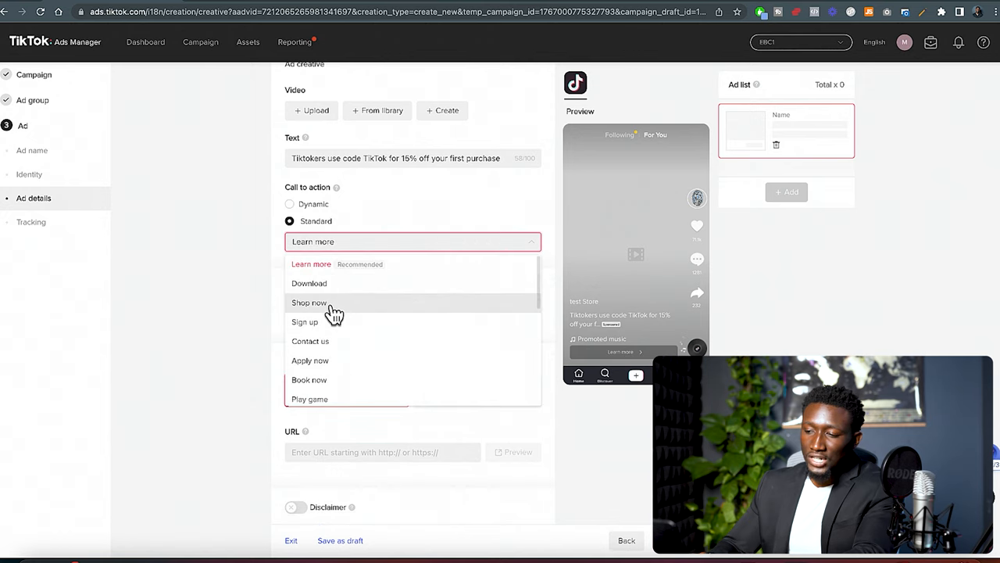
left_click(309, 302)
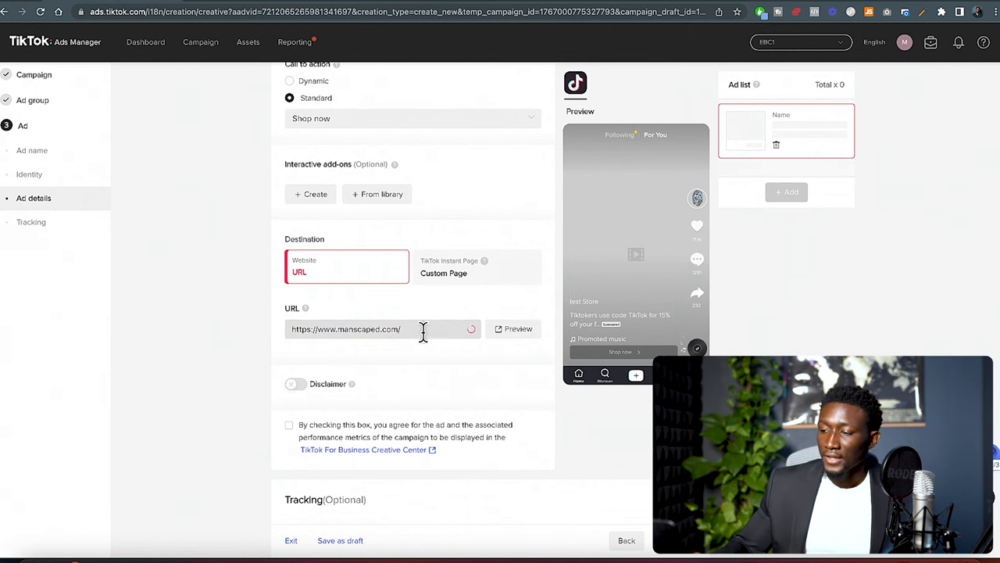
Step: Check EBC Pixel tracking and save the ad as a draft
scroll("down", 3)
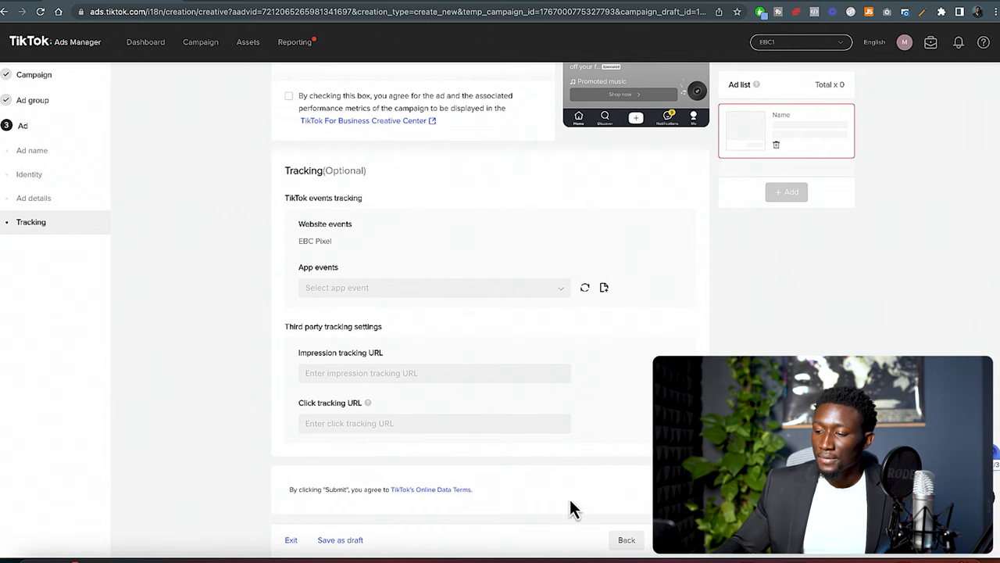
mouse_move(350, 539)
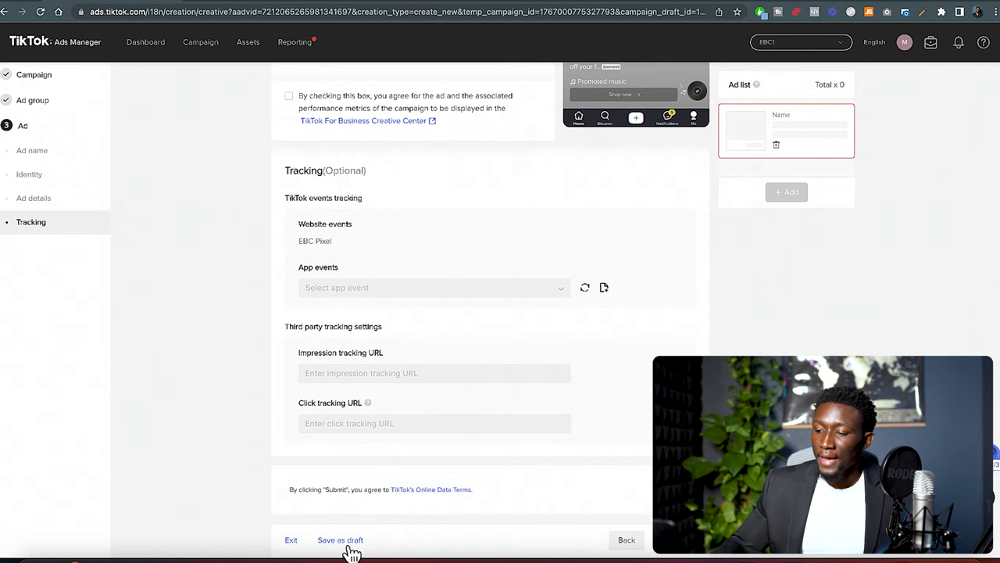
left_click(340, 540)
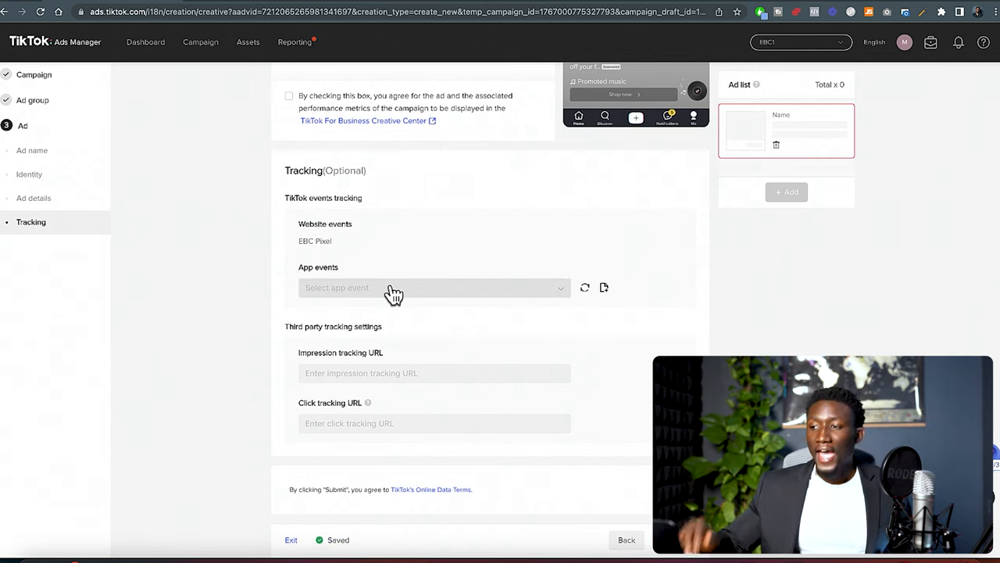
mouse_move(289, 251)
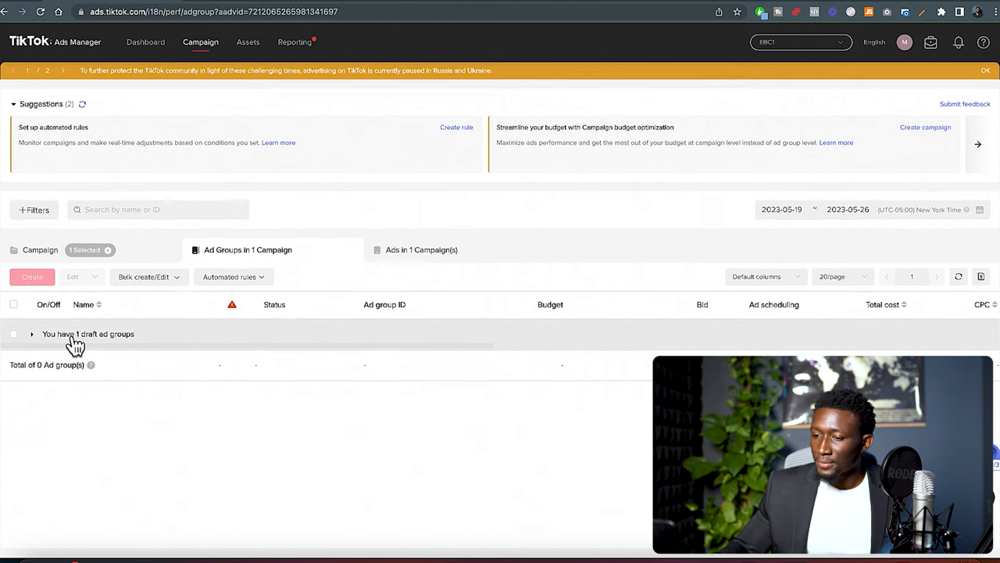
Step: Open the Audience 1 | Ad 1 draft and submit its ad for review
left_click(31, 334)
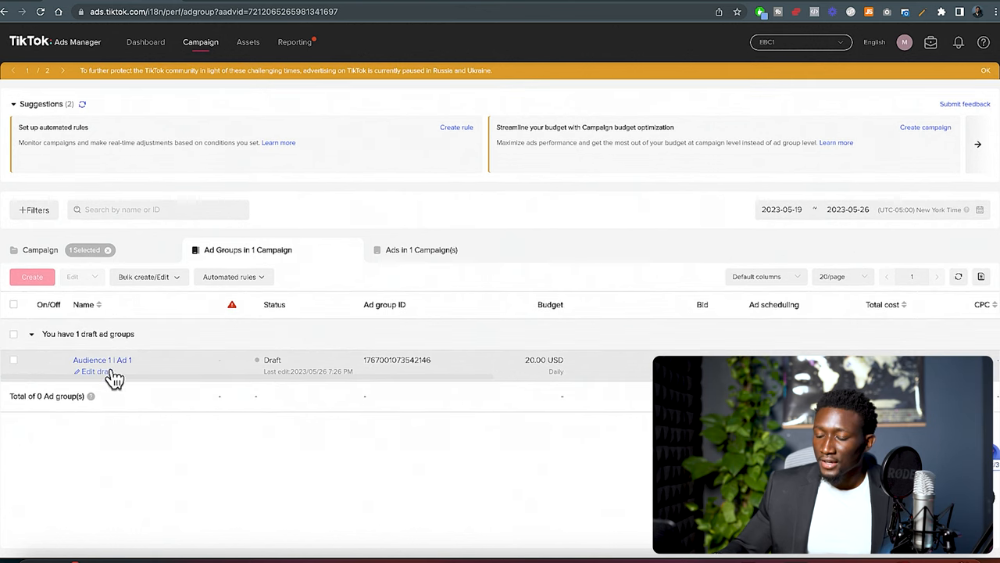
mouse_move(170, 329)
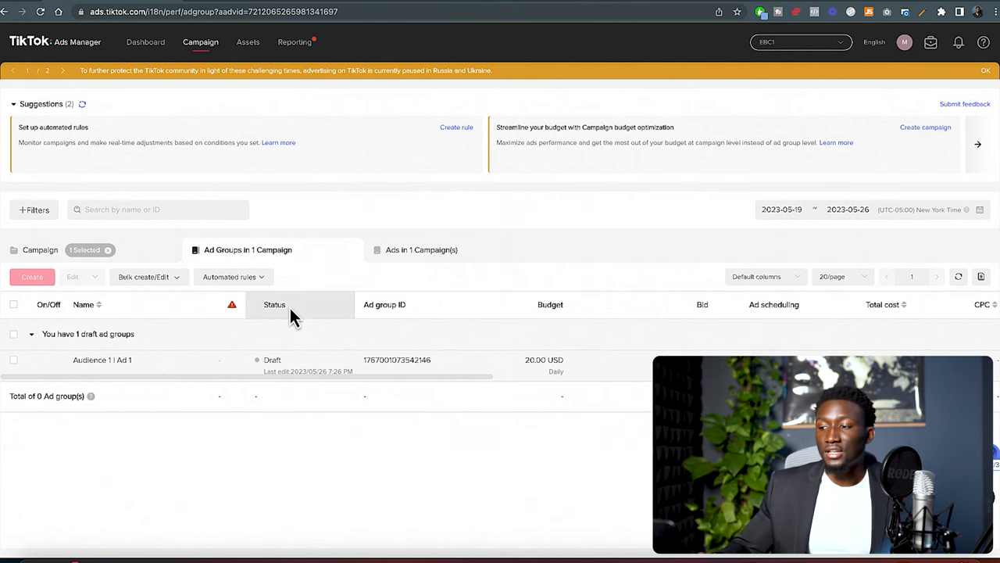
mouse_move(141, 246)
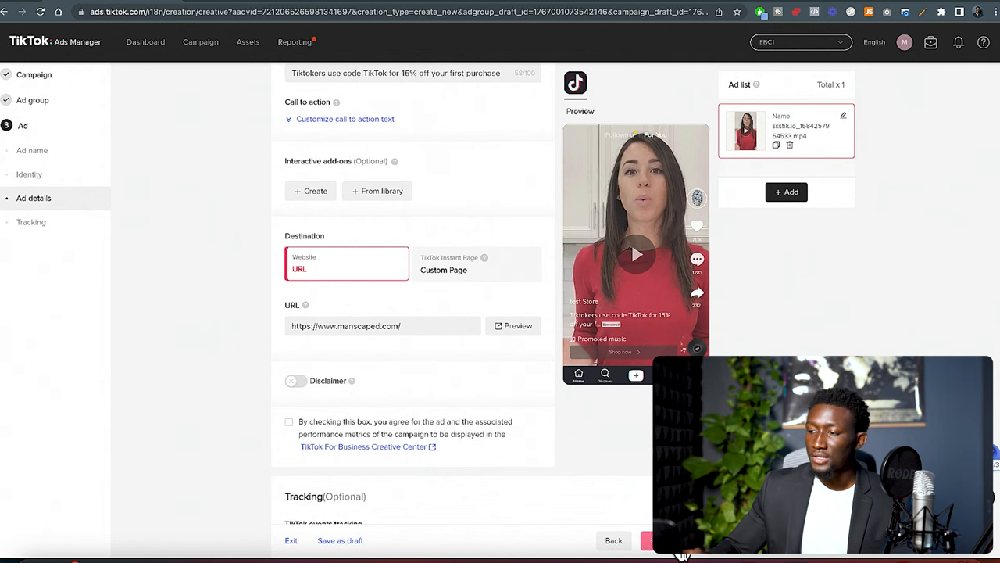
left_click(661, 540)
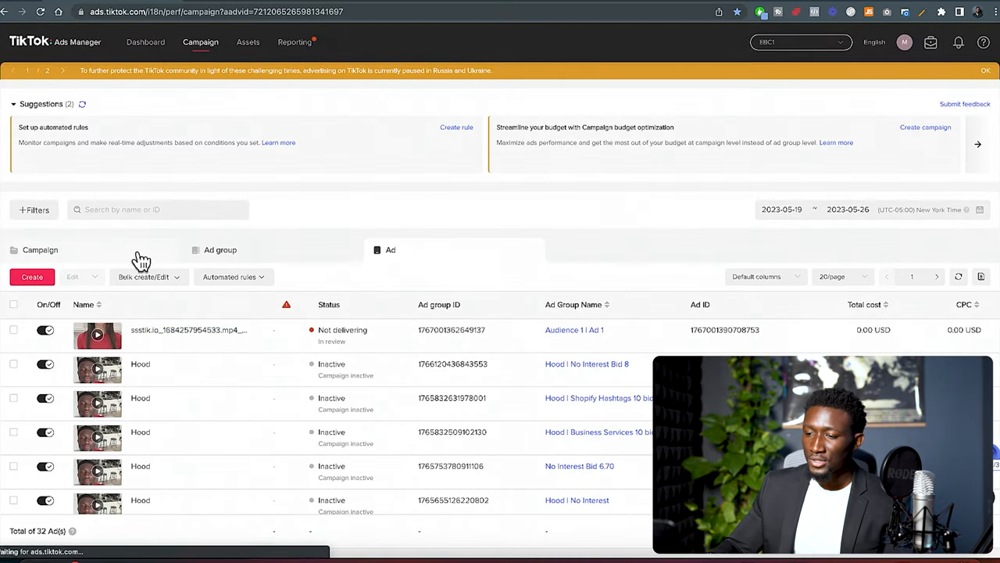
Step: Copy the Audience 1 | Ad 1 ad group under the name 'Audience 1 | Ad 2'
left_click(220, 249)
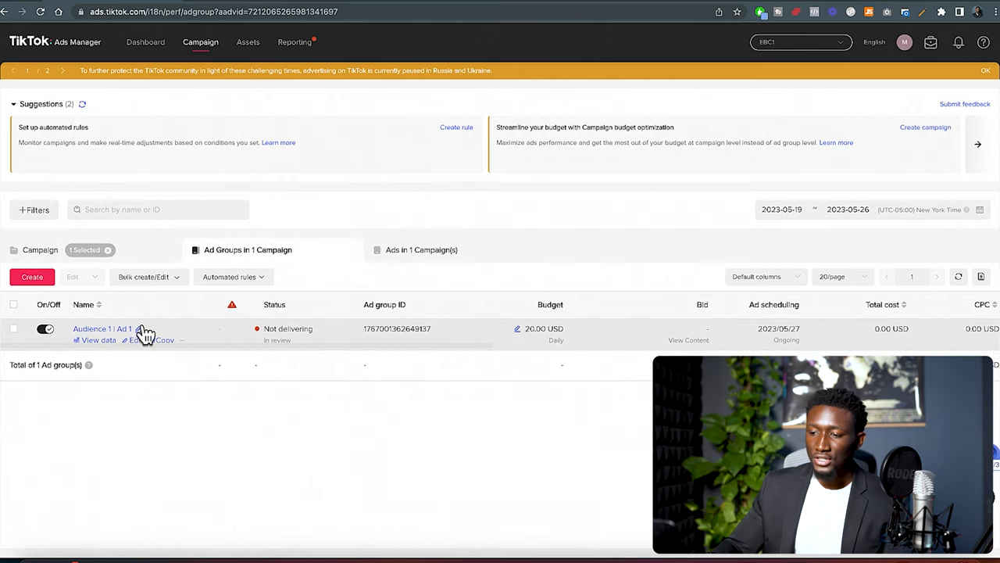
left_click(164, 340)
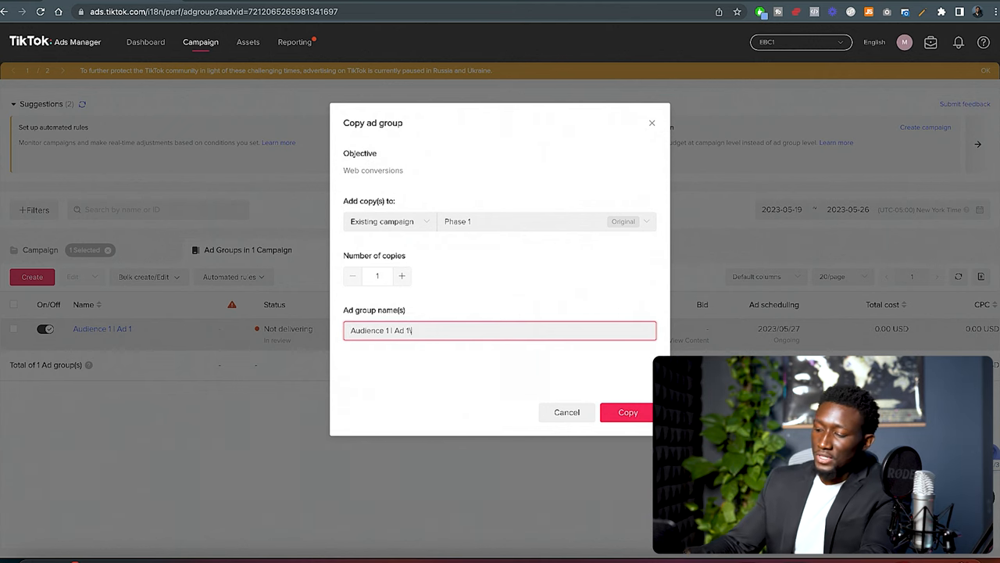
key("Backspace")
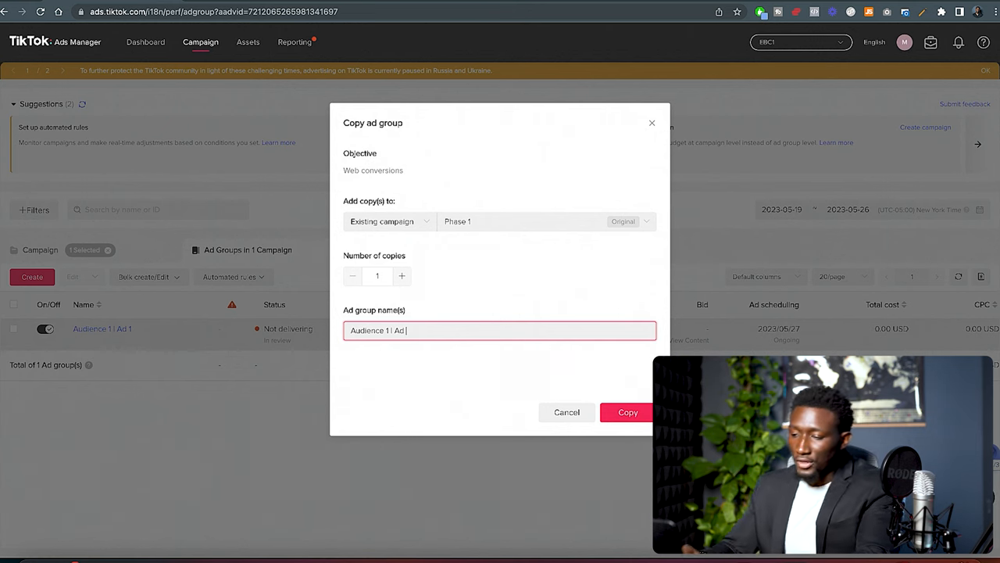
type("2")
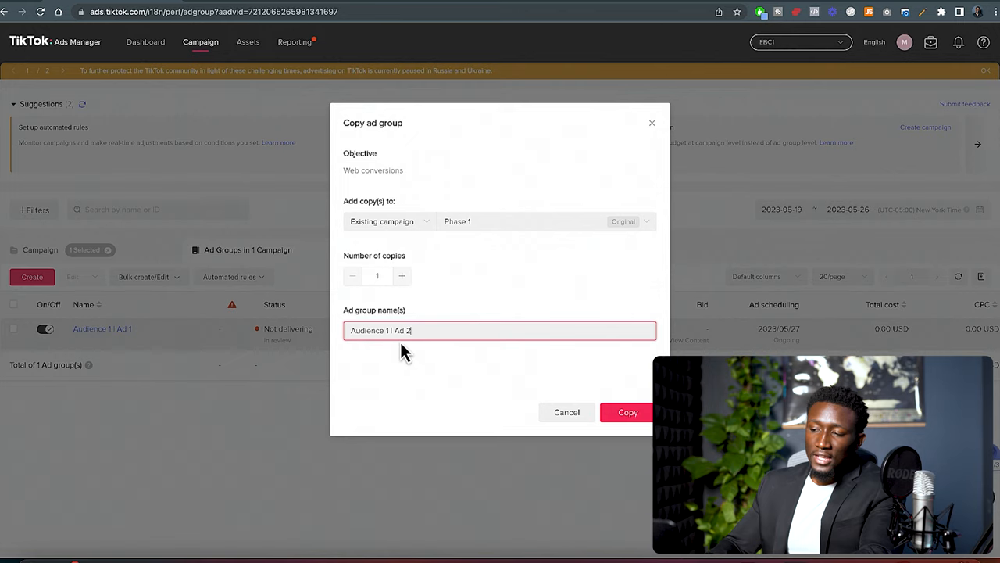
left_click(627, 412)
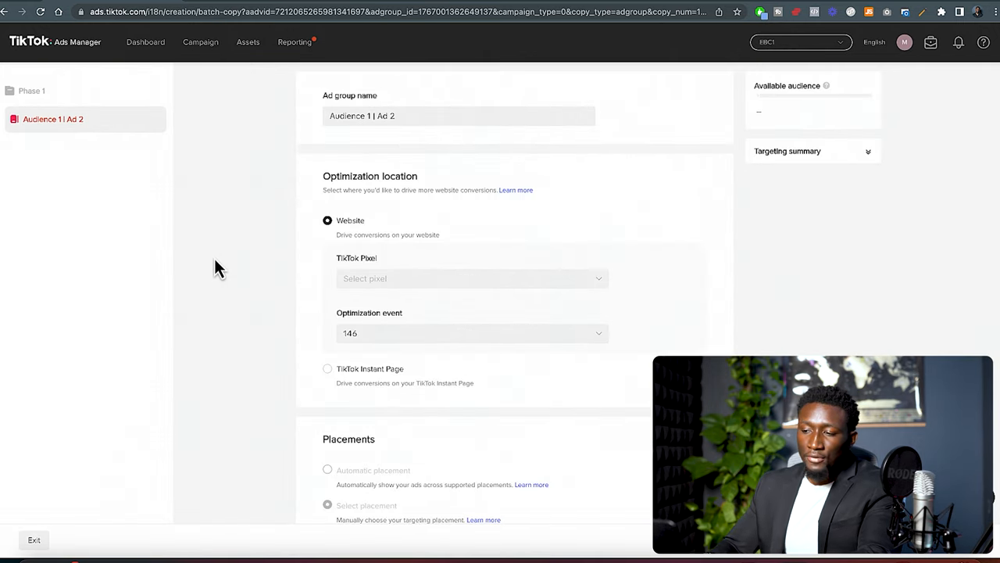
scroll("down", 3)
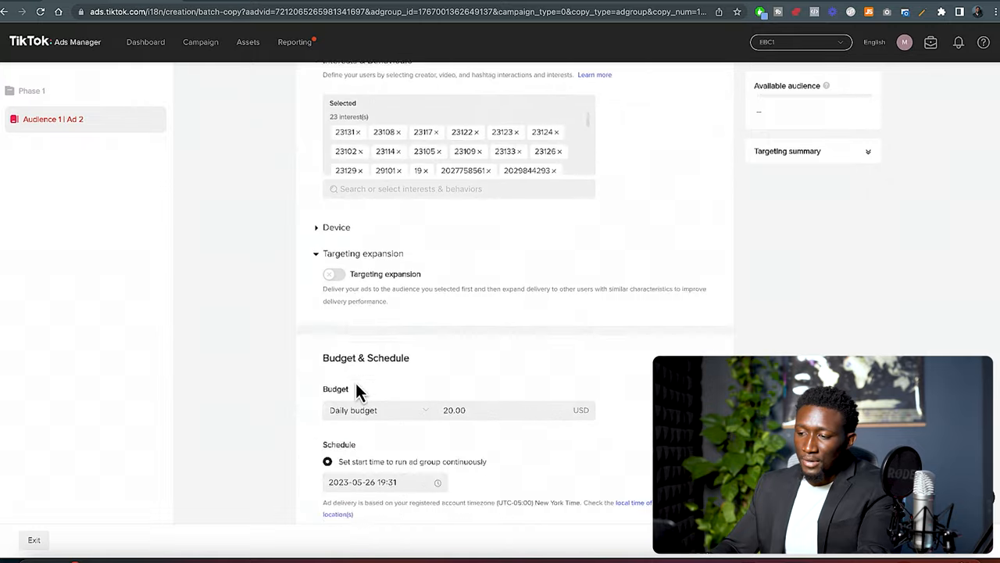
scroll("down", 3)
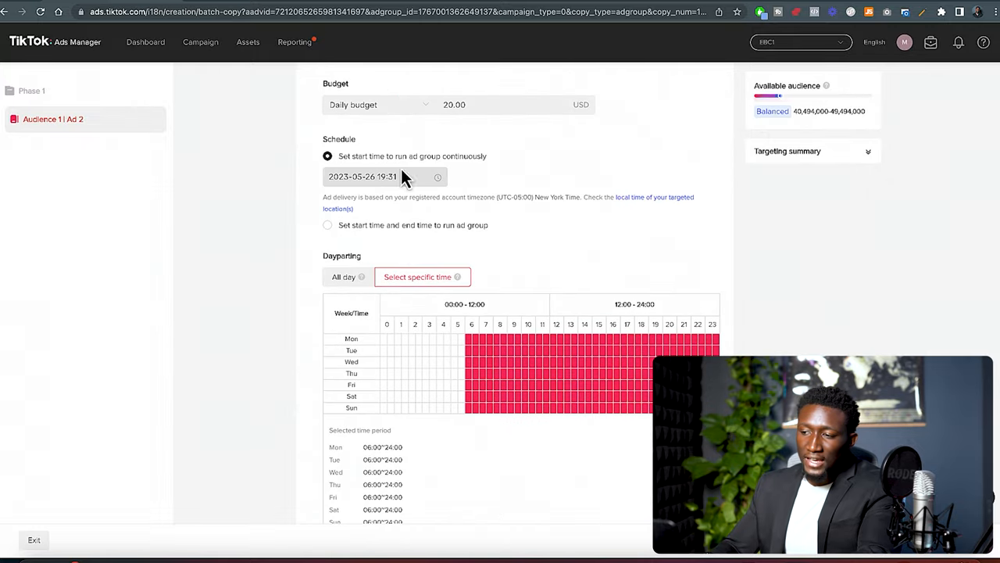
left_click(383, 176)
type("00:00")
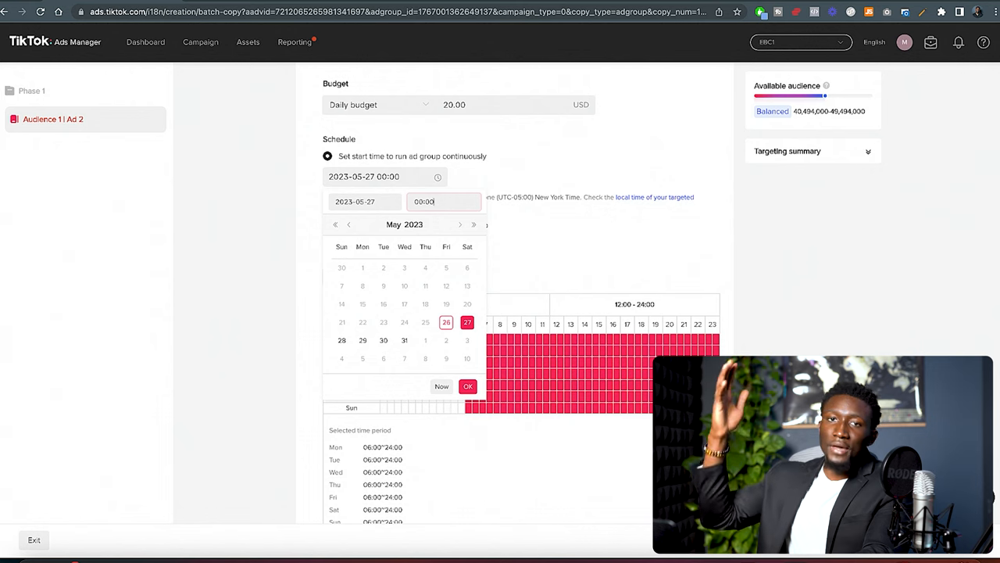
mouse_move(531, 239)
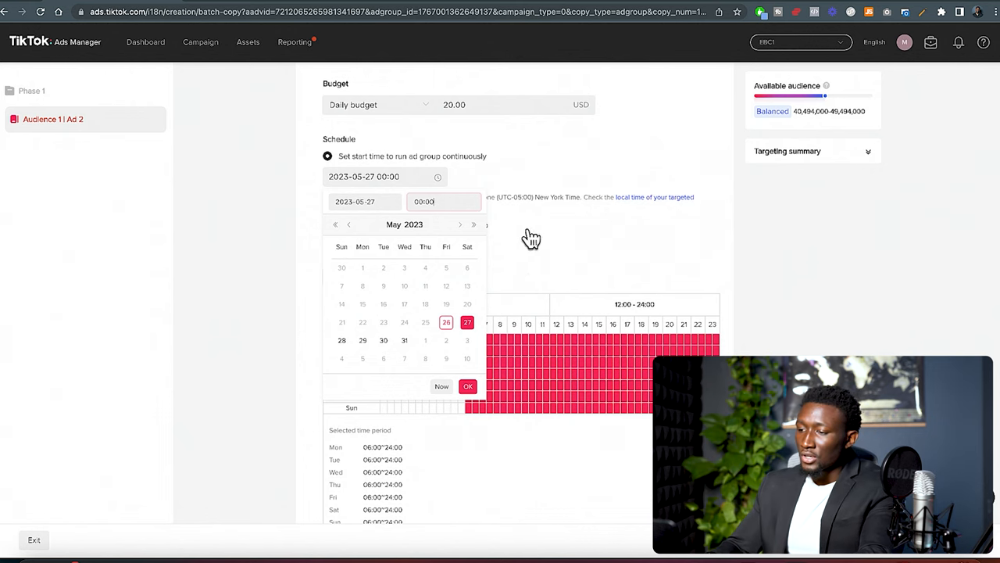
left_click(467, 386)
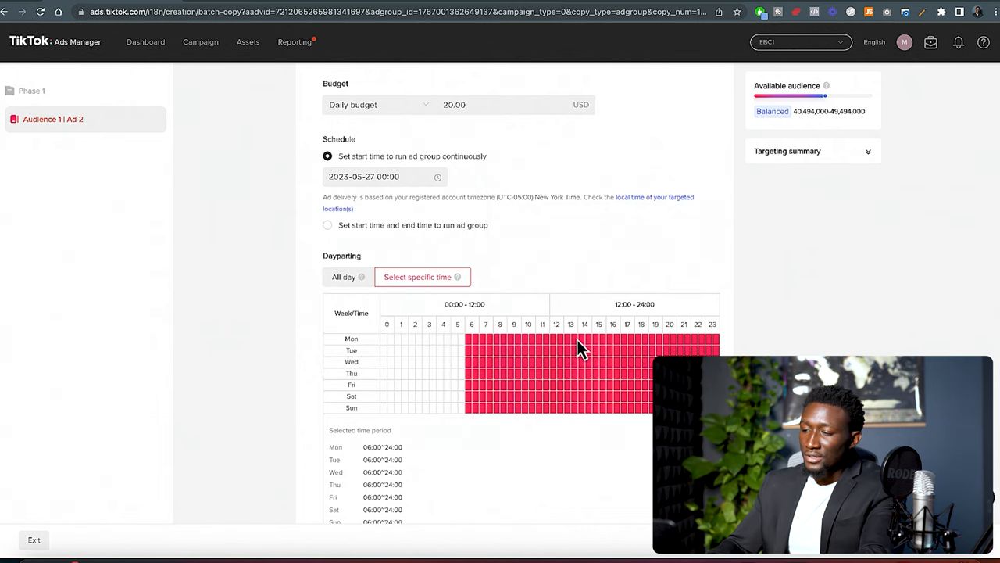
scroll("down", 3)
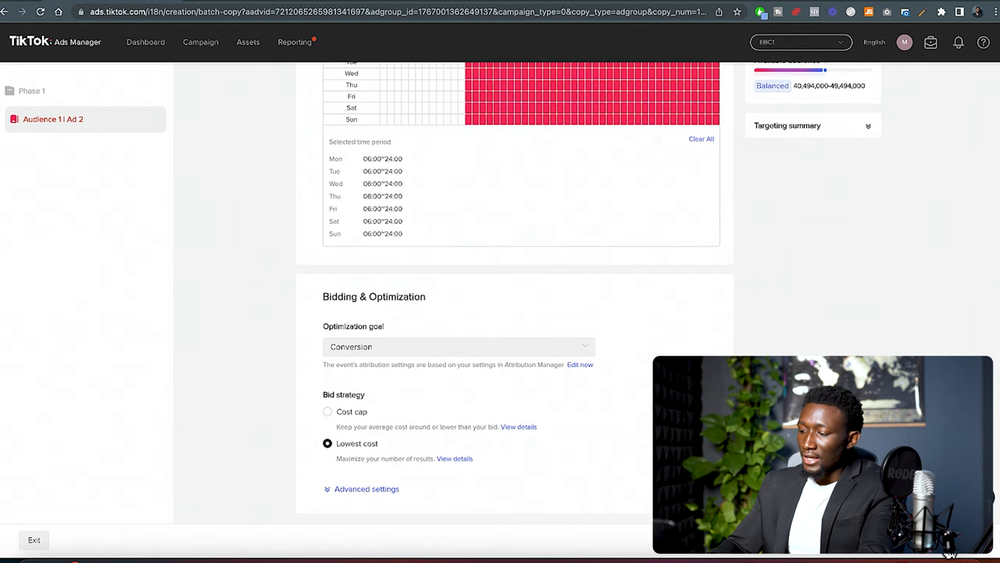
mouse_move(686, 258)
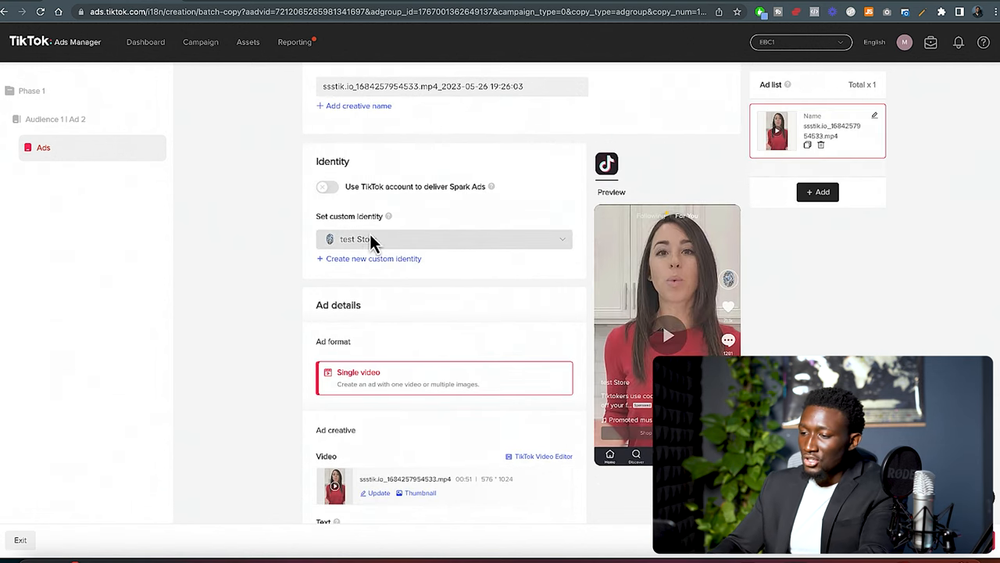
Step: Replace the ad's video with billo-136014-orig.mov from the library
scroll("down", 3)
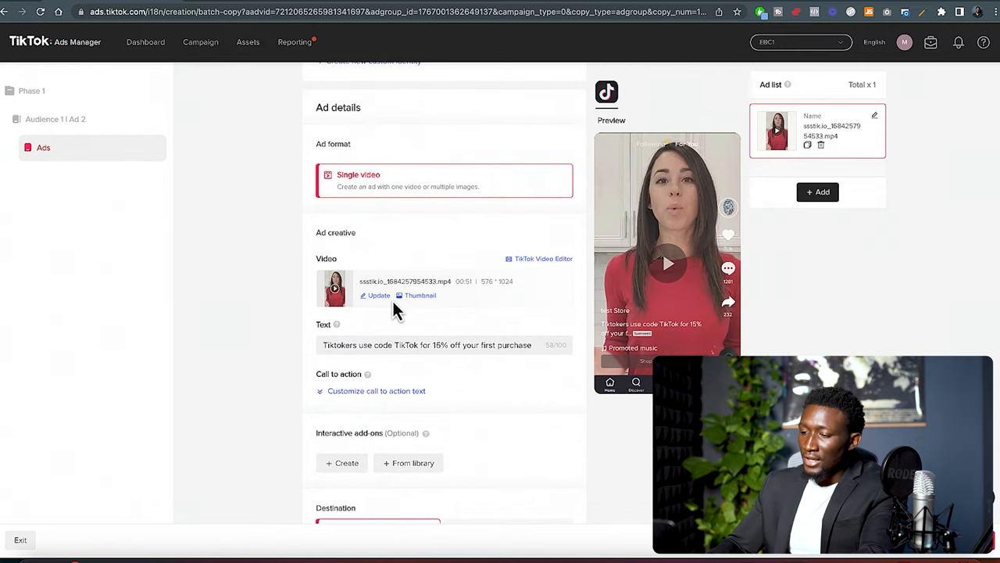
left_click(379, 294)
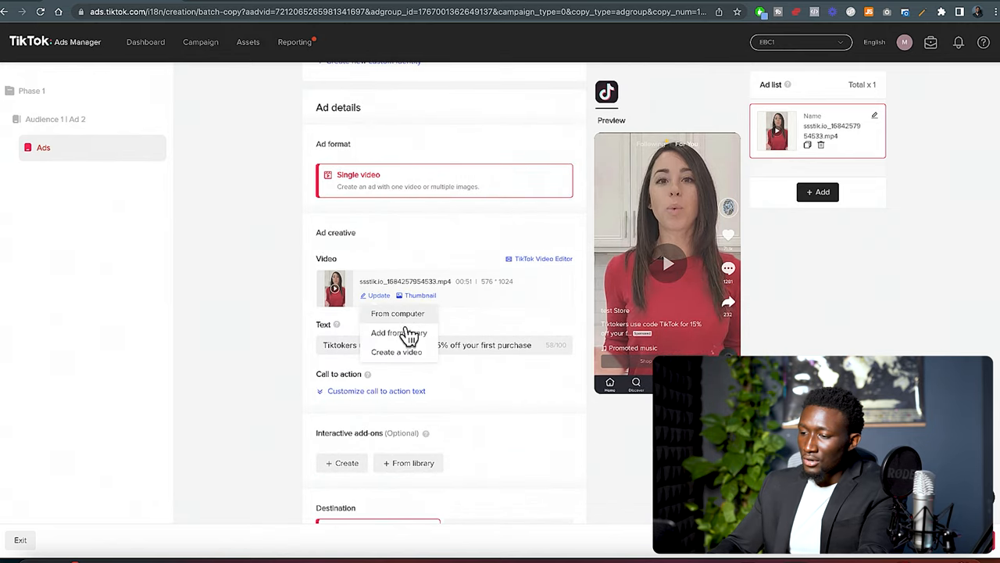
left_click(399, 332)
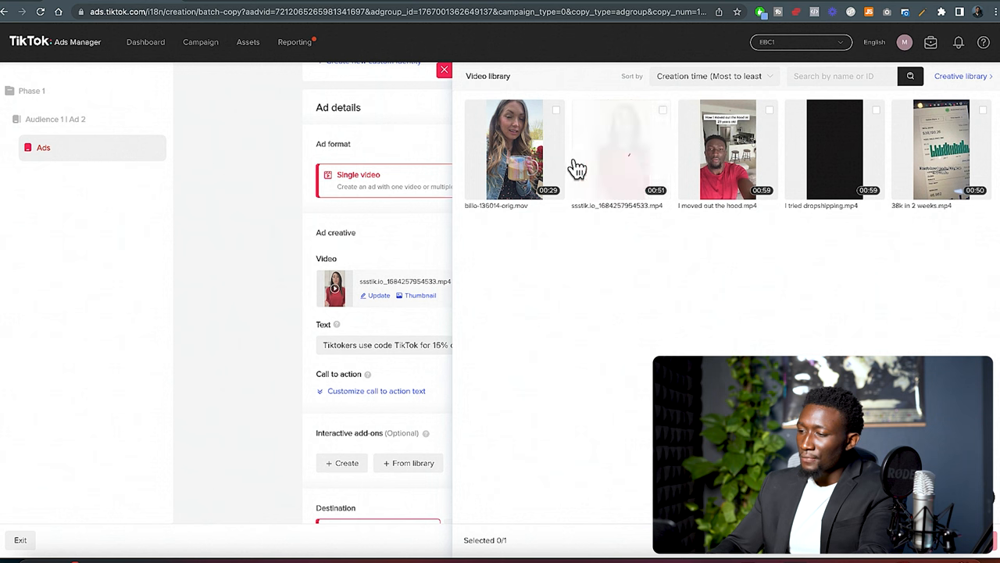
left_click(514, 148)
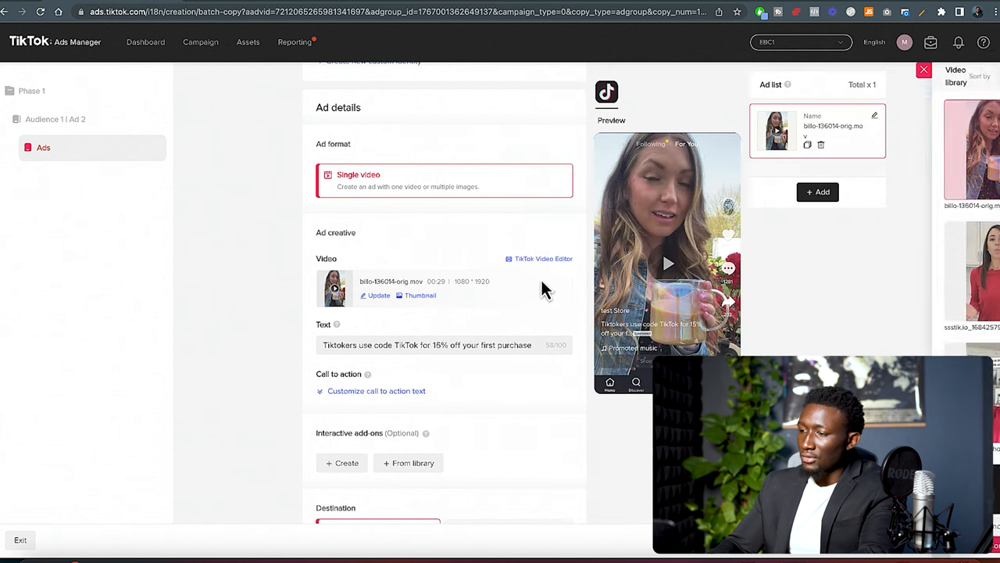
scroll("down", 3)
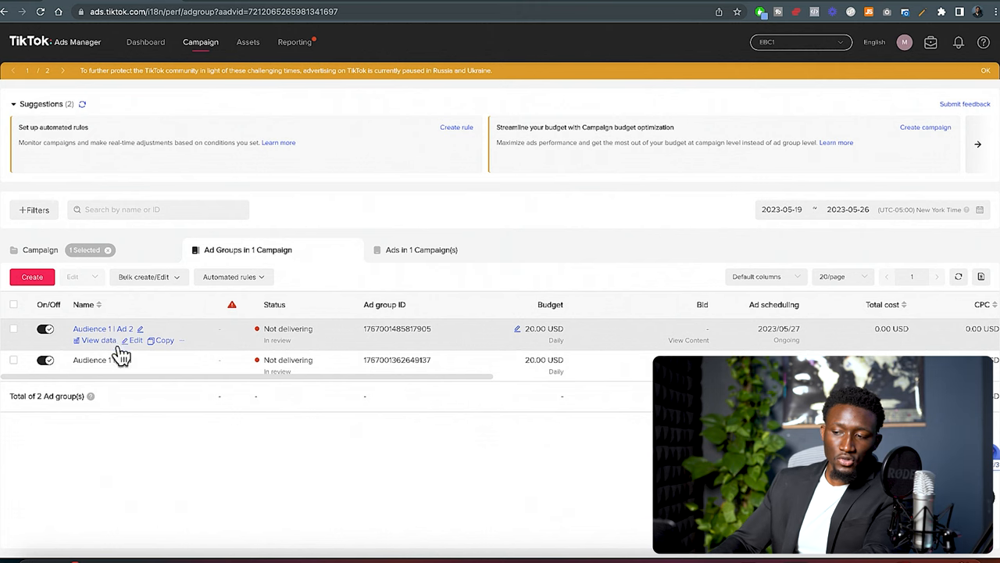
mouse_move(137, 338)
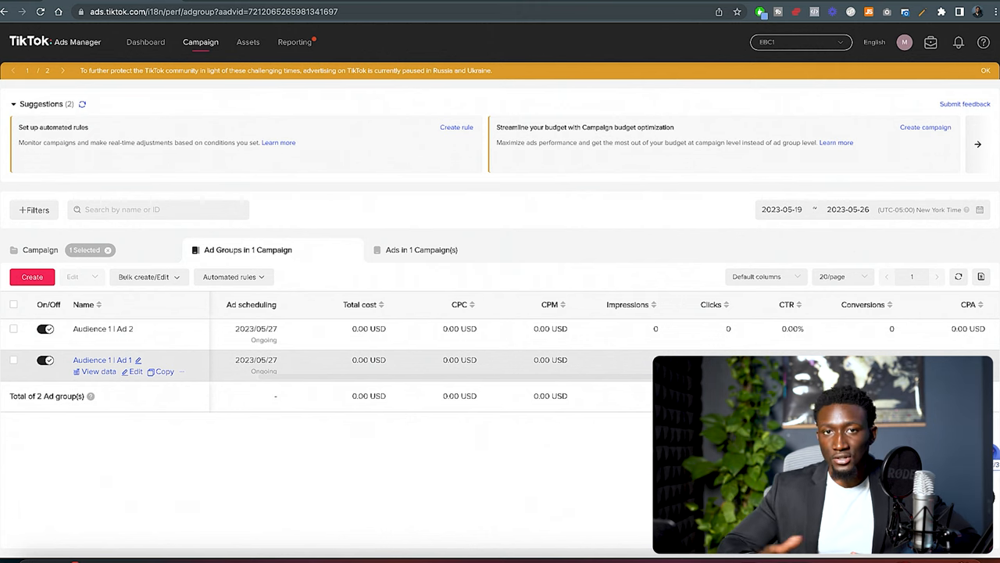
mouse_move(375, 14)
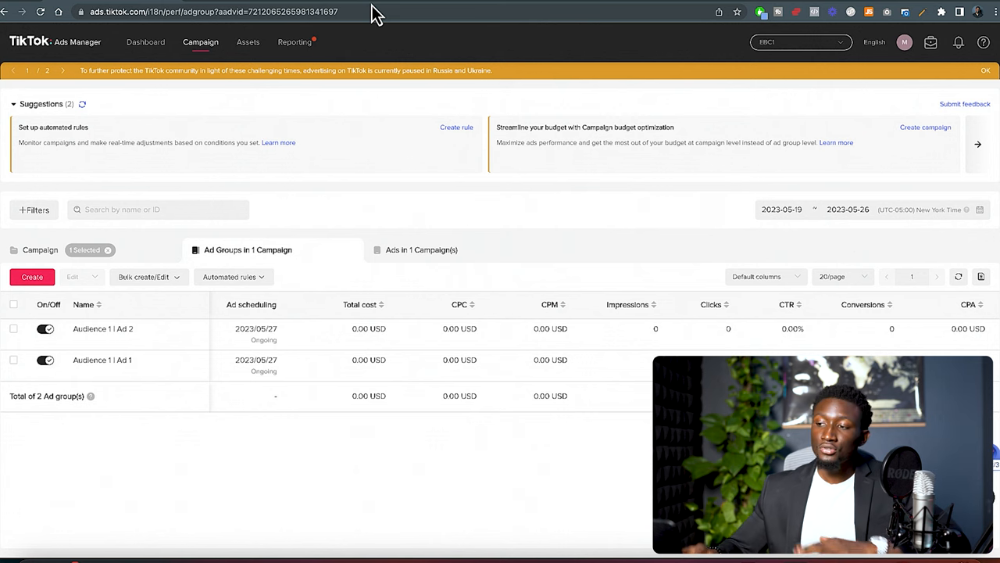